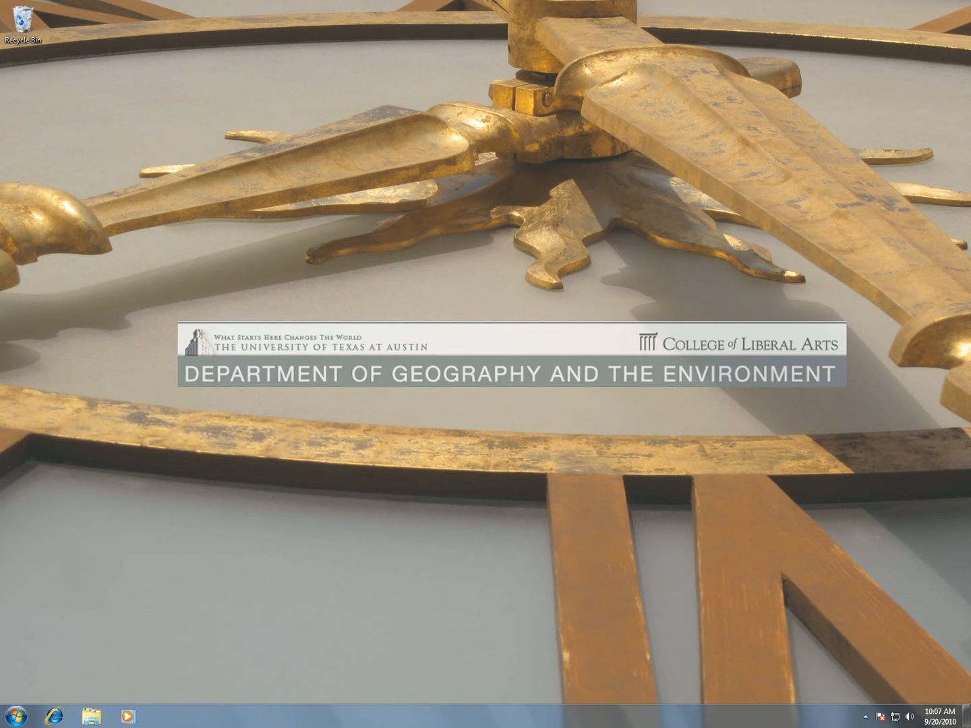
{"action": "mouse_move", "coordinate": [61, 721]}
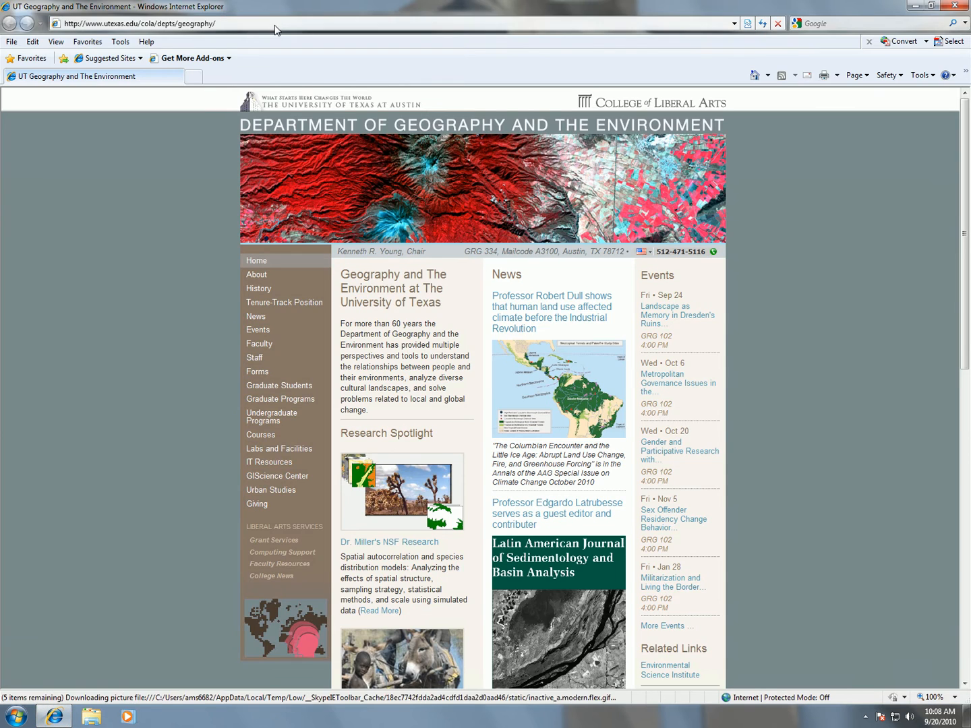
- Enter the URL en.wikipedia.org/wiki/Datum_(geodesy) to load the Datum (geodesy) article
{"action": "type", "text": "http://en.wikipedia.org/wiki/Datum_(geodesy)"}
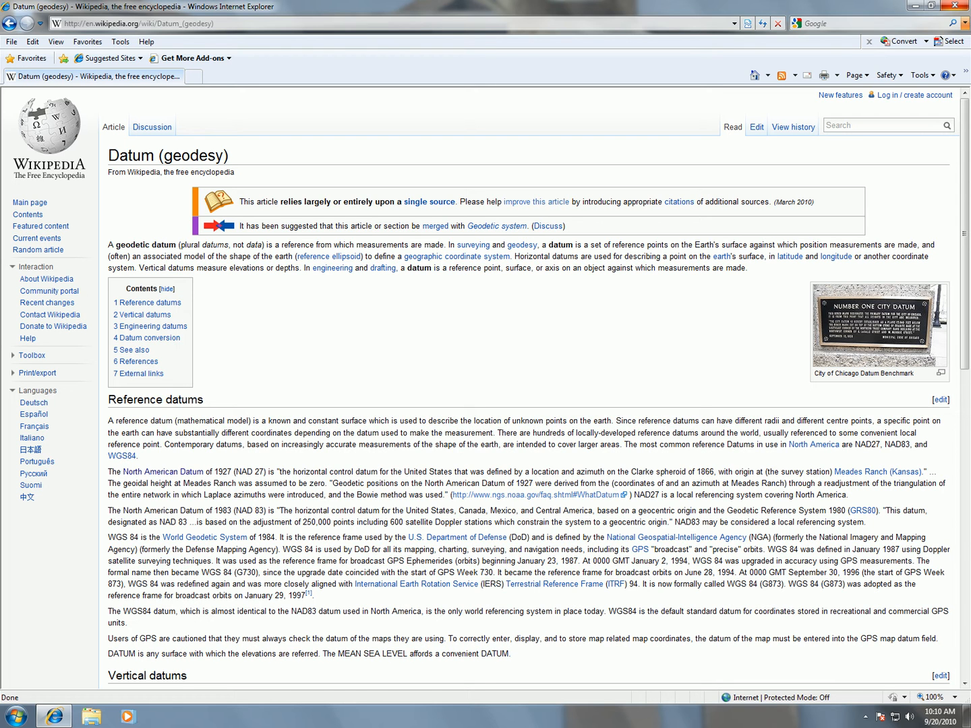
{"action": "mouse_move", "coordinate": [338, 350]}
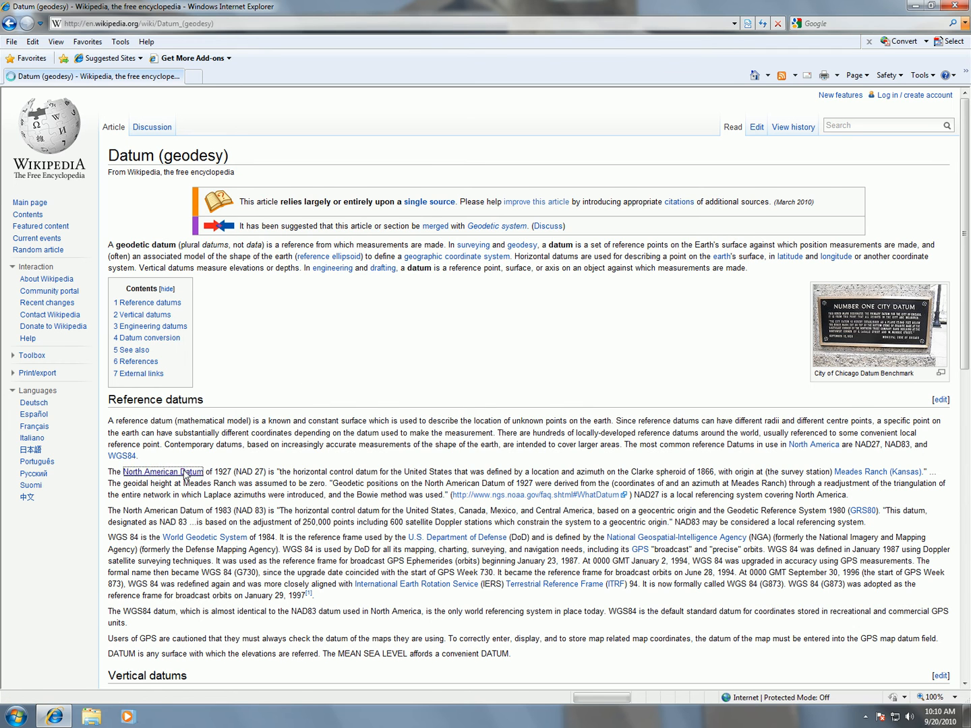
- Follow the North American Datum link and scroll down through the article
{"action": "left_click", "coordinate": [162, 472]}
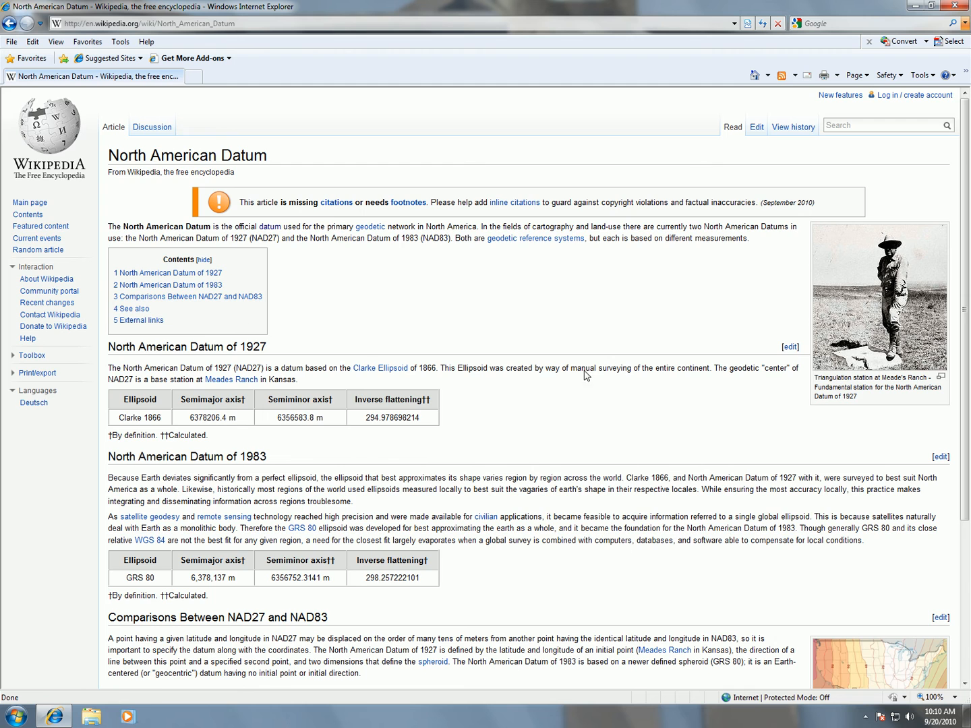
{"action": "scroll", "scroll_direction": "down", "scroll_amount": 3}
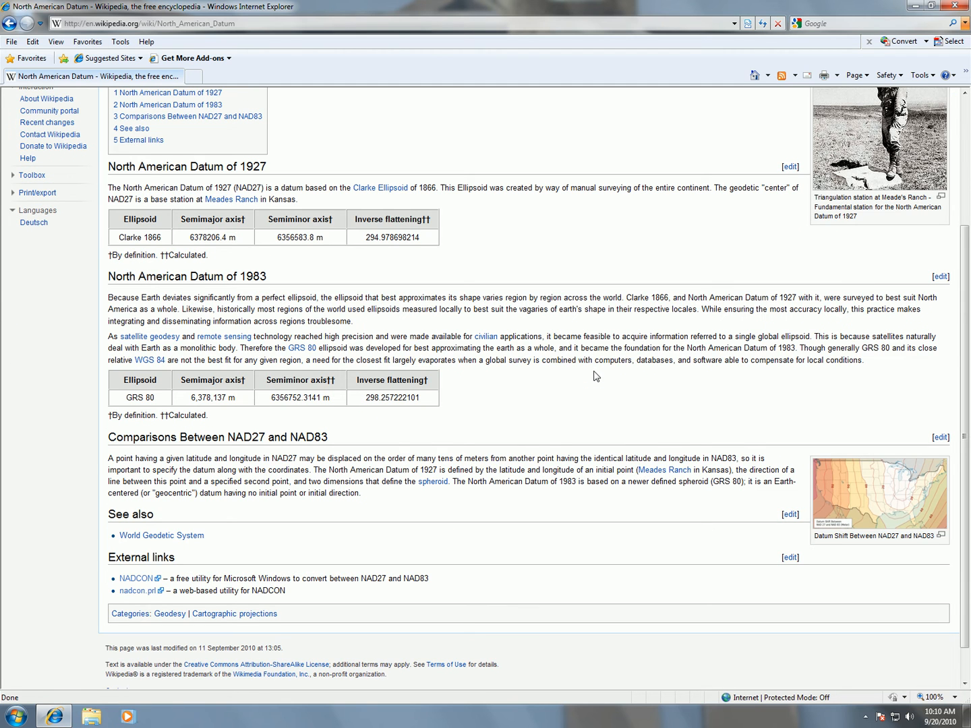
{"action": "mouse_move", "coordinate": [437, 330]}
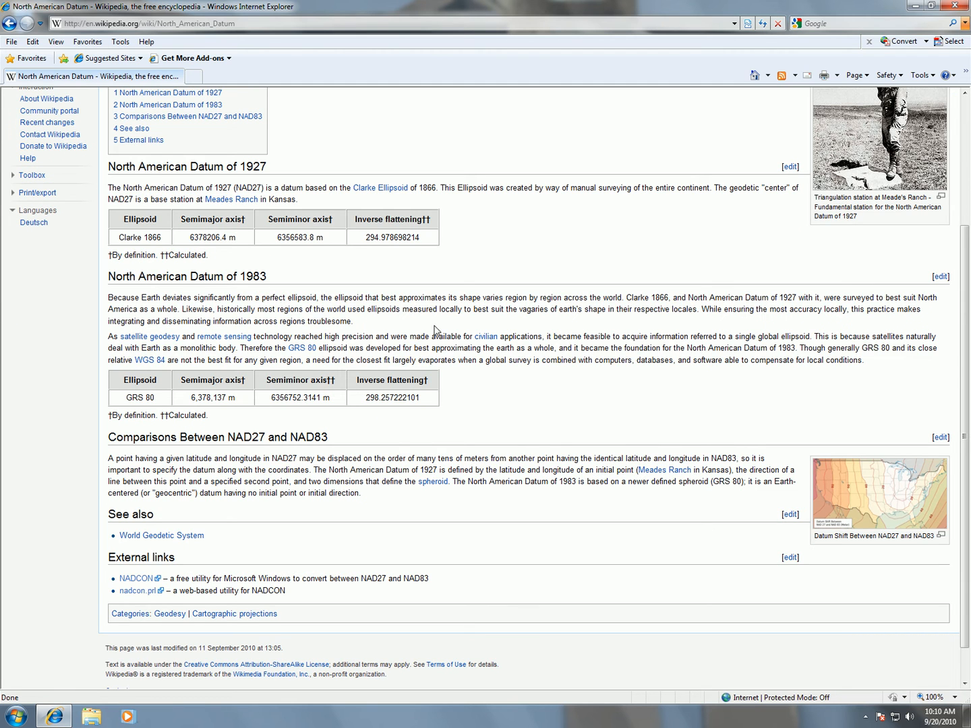
{"action": "mouse_move", "coordinate": [120, 449]}
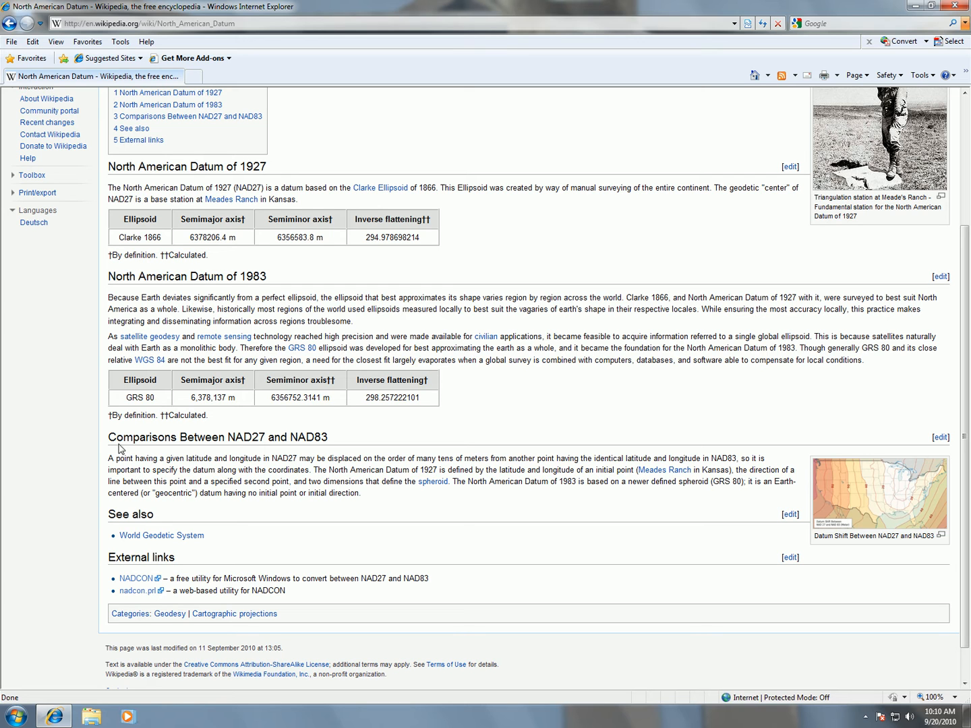
{"action": "mouse_move", "coordinate": [262, 447]}
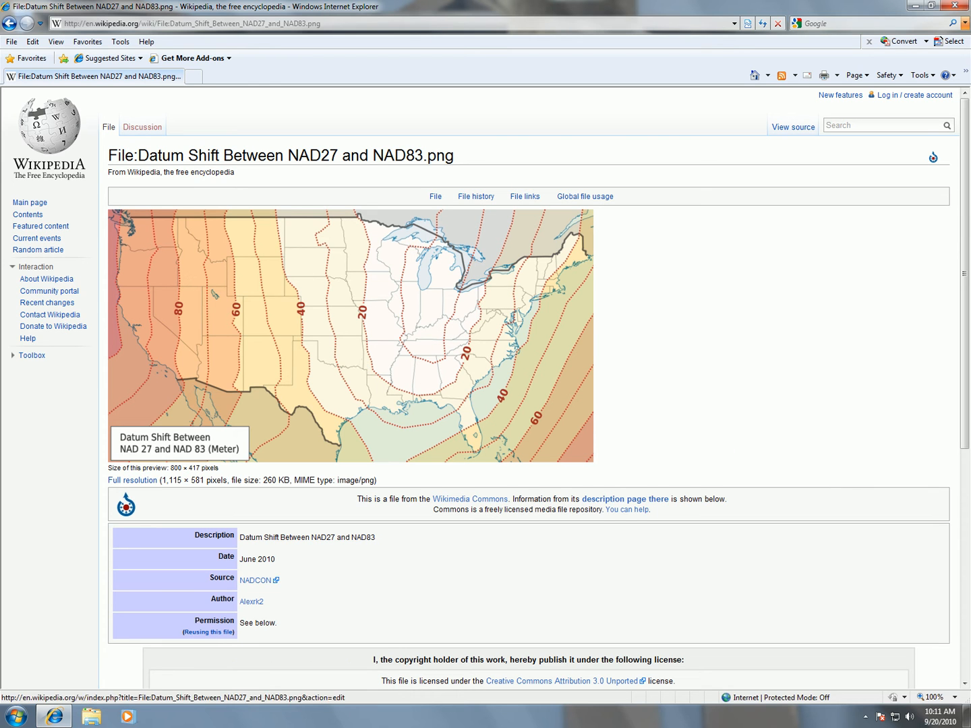
{"action": "mouse_move", "coordinate": [500, 277]}
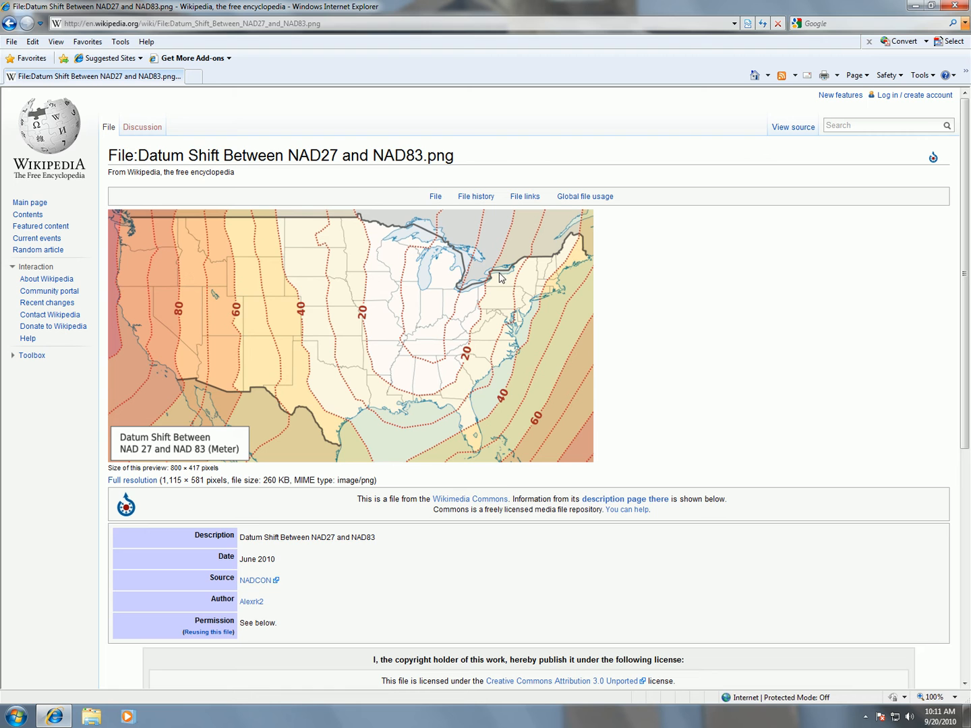
{"action": "mouse_move", "coordinate": [379, 376]}
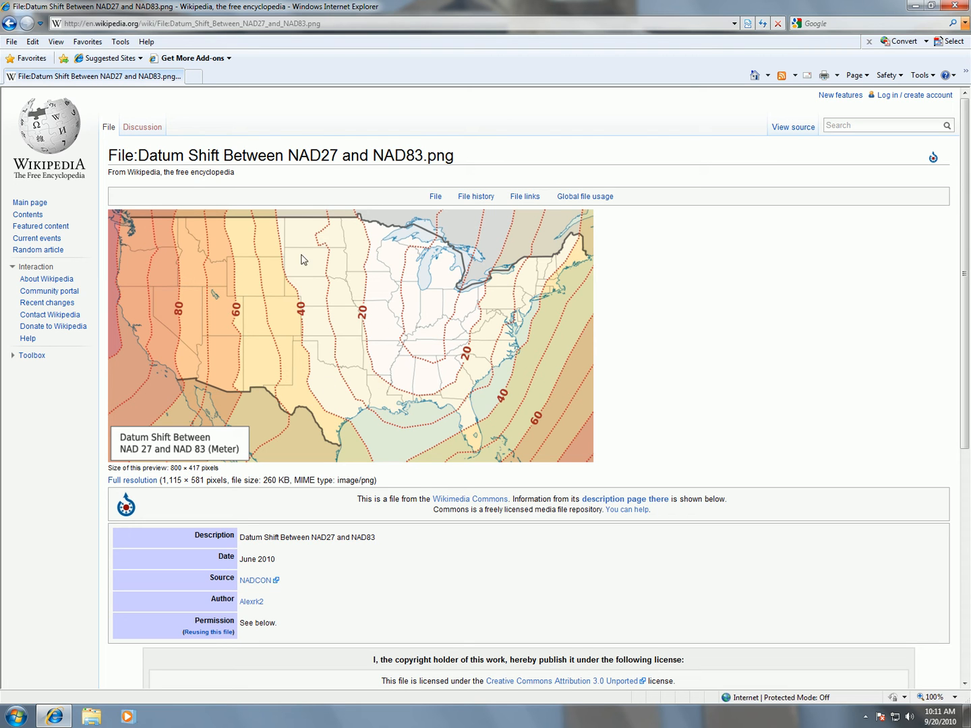
{"action": "mouse_move", "coordinate": [297, 312]}
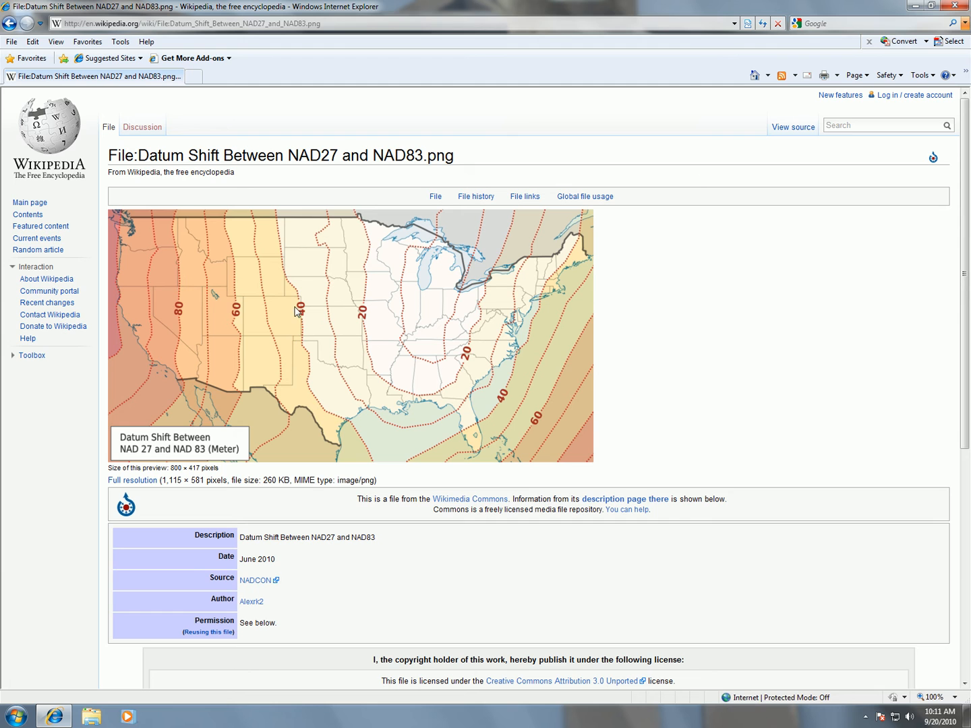
{"action": "mouse_move", "coordinate": [324, 403]}
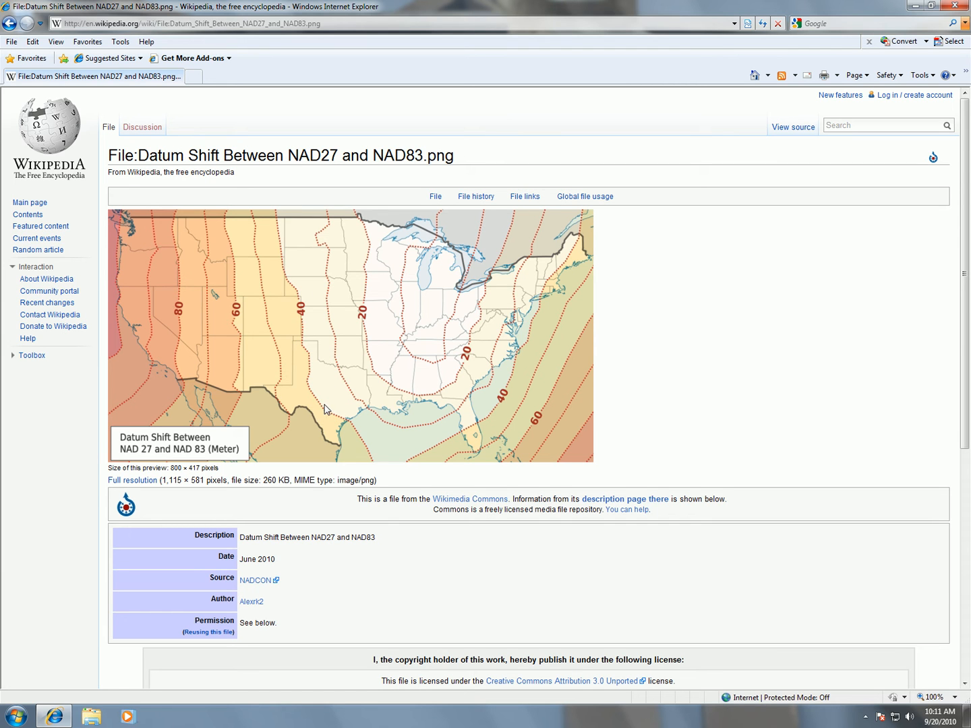
{"action": "mouse_move", "coordinate": [339, 391]}
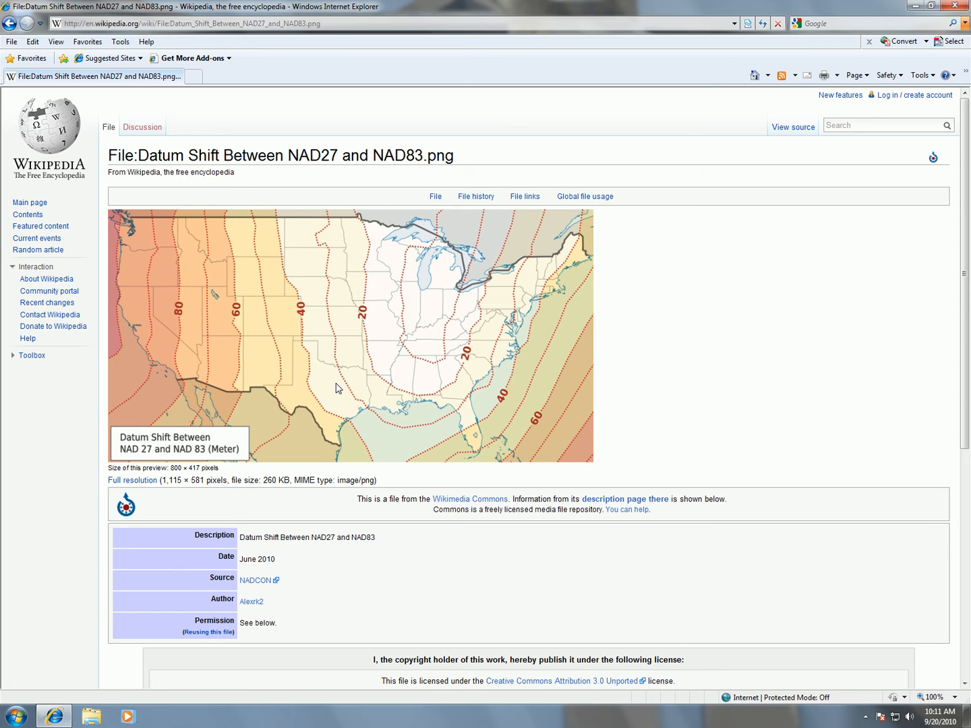
{"action": "mouse_move", "coordinate": [323, 403]}
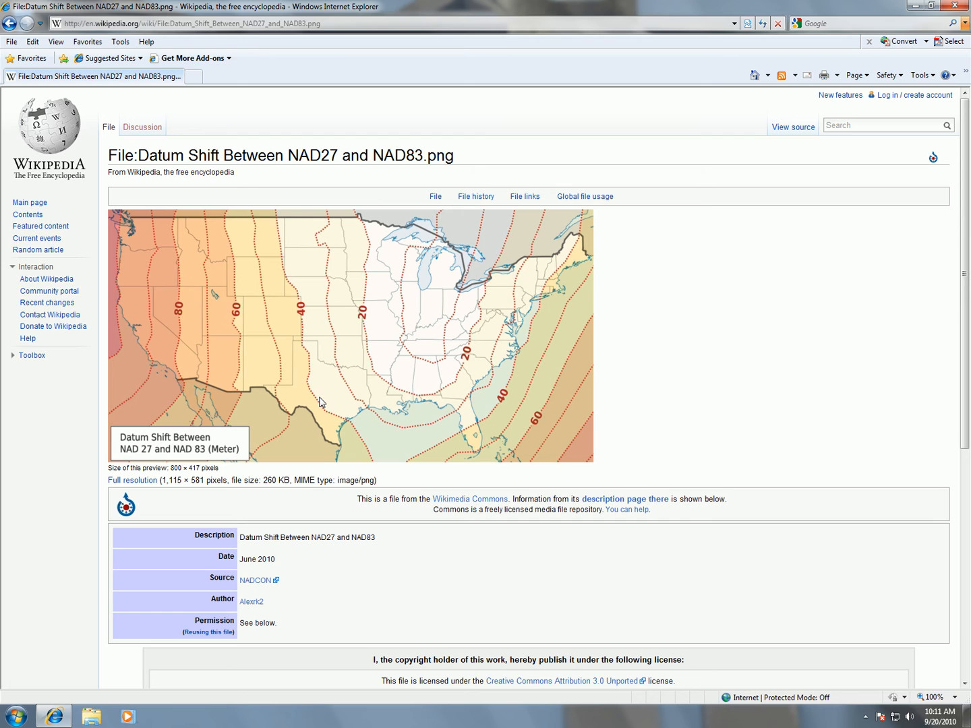
{"action": "mouse_move", "coordinate": [332, 402]}
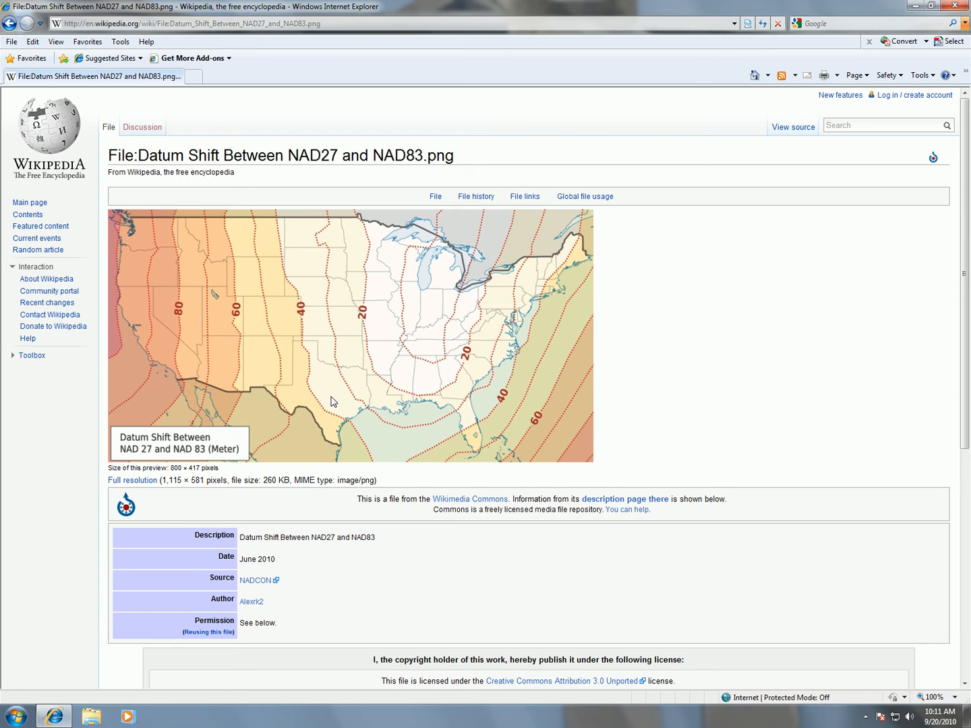
{"action": "mouse_move", "coordinate": [331, 402]}
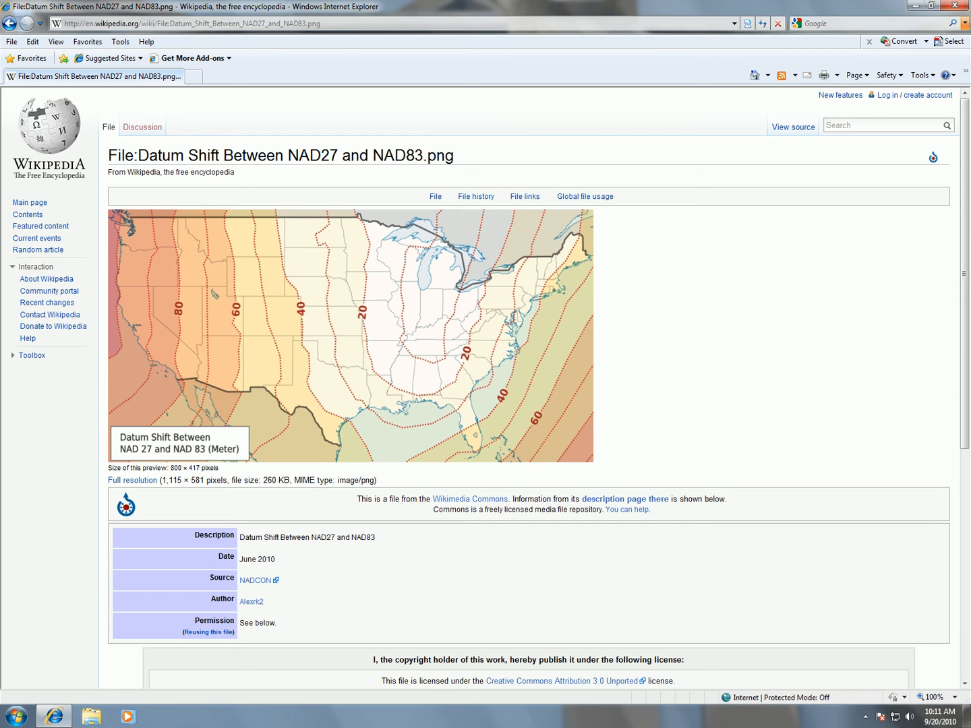
{"action": "mouse_move", "coordinate": [407, 386]}
{"action": "type", "text": "nadcon transformation"}
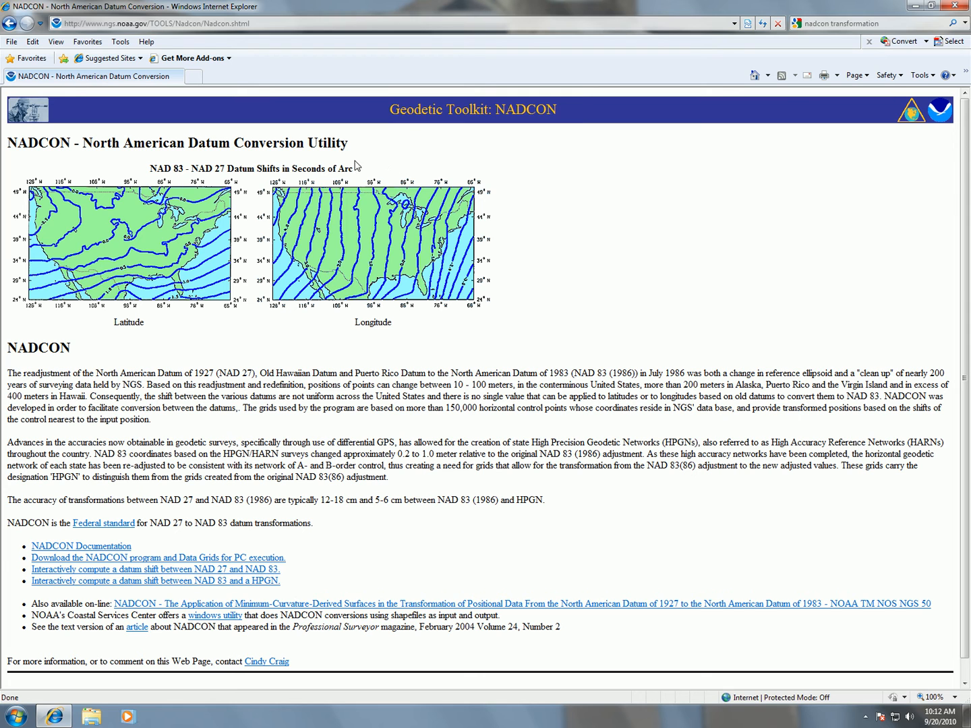
{"action": "mouse_move", "coordinate": [313, 297]}
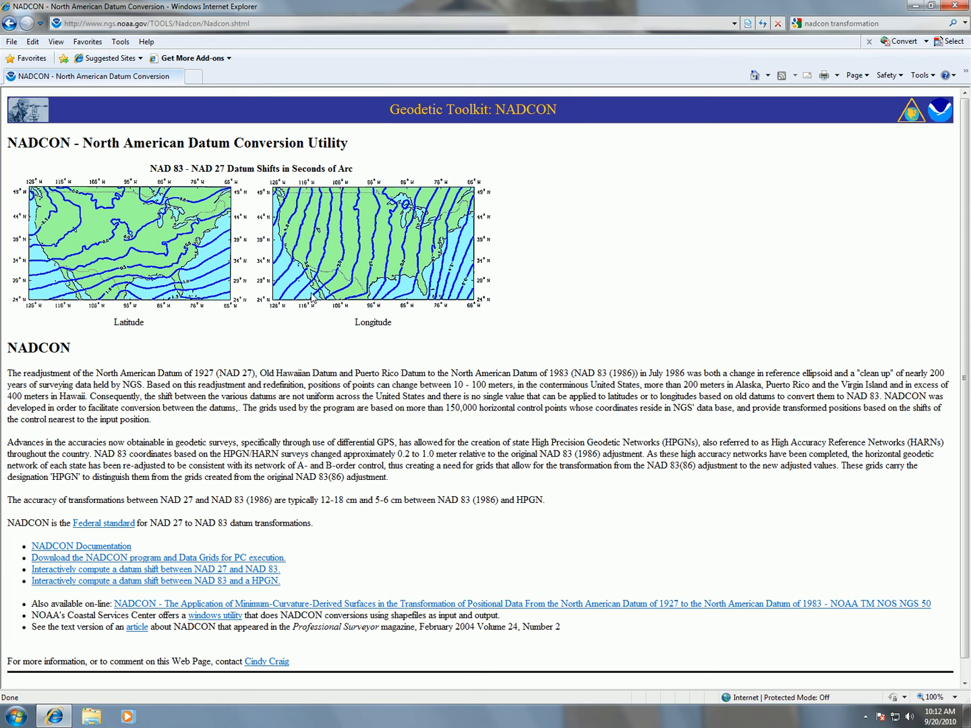
{"action": "mouse_move", "coordinate": [879, 225]}
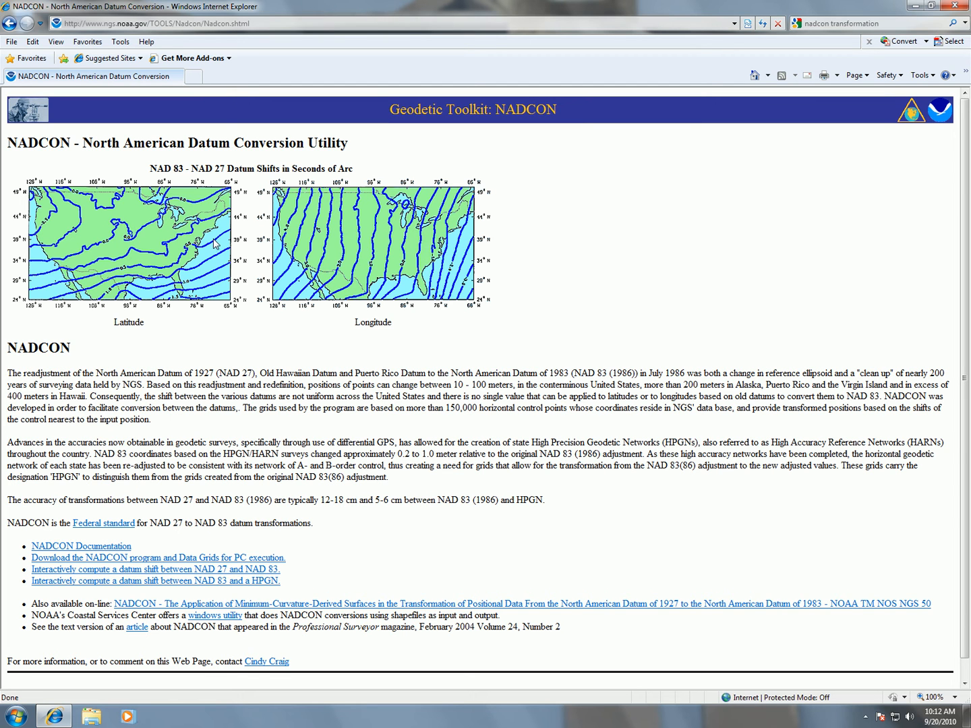
{"action": "mouse_move", "coordinate": [108, 248]}
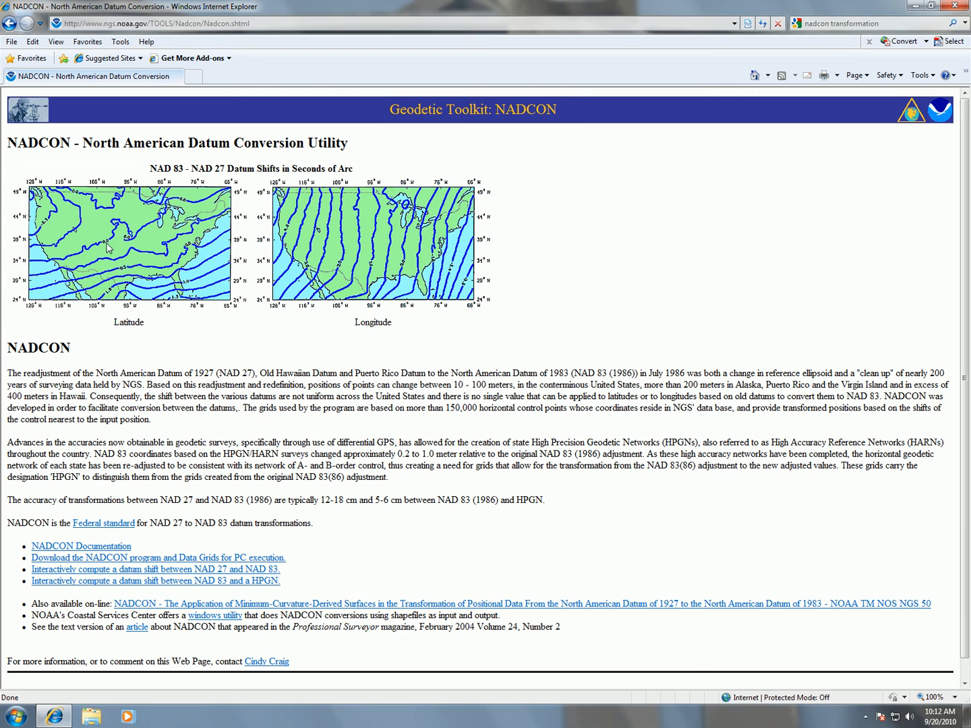
{"action": "mouse_move", "coordinate": [89, 260]}
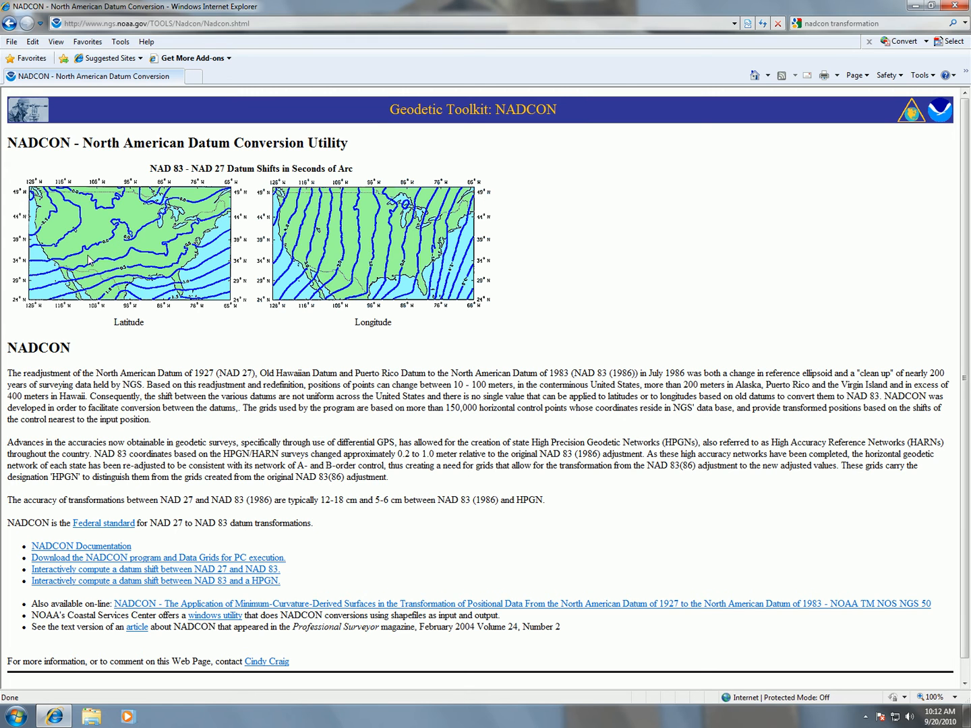
{"action": "mouse_move", "coordinate": [124, 244]}
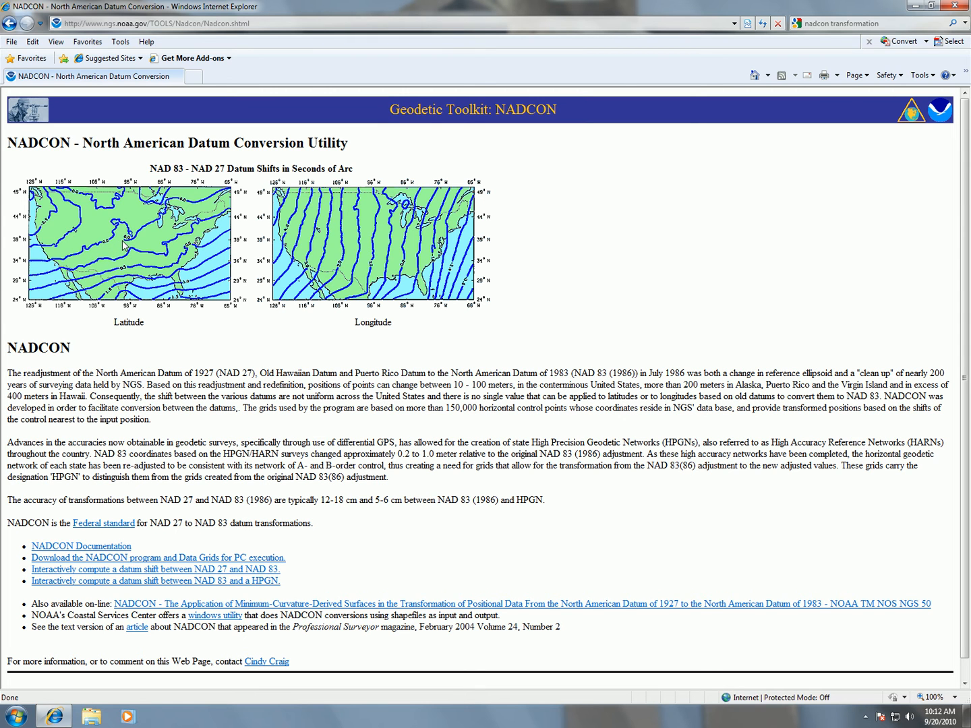
{"action": "mouse_move", "coordinate": [330, 232]}
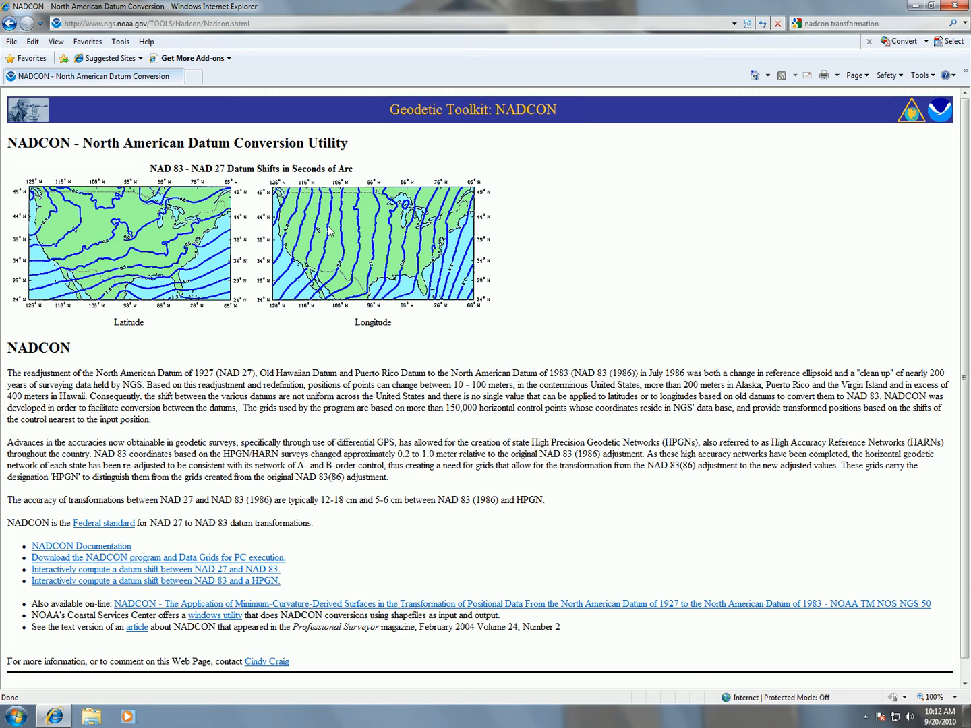
{"action": "mouse_move", "coordinate": [413, 247]}
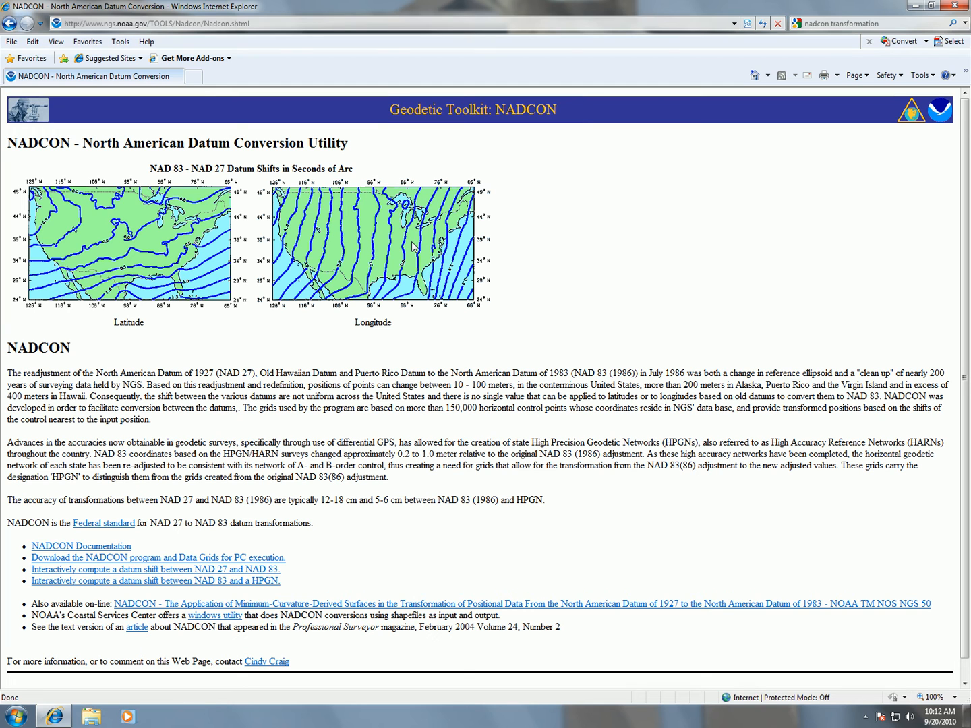
{"action": "mouse_move", "coordinate": [364, 263]}
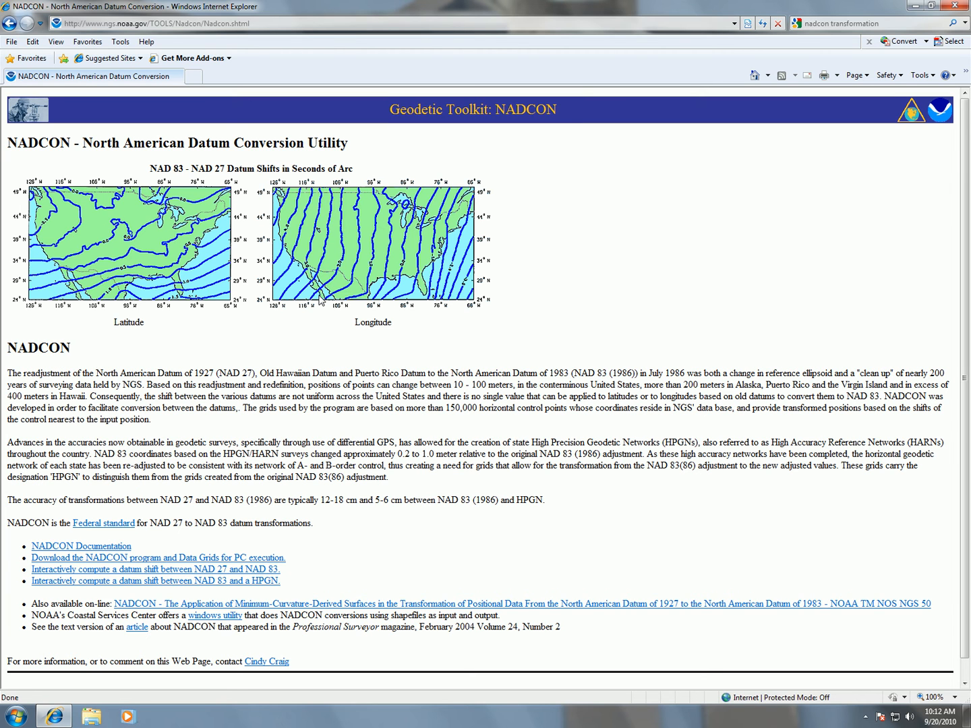
{"action": "mouse_move", "coordinate": [412, 359]}
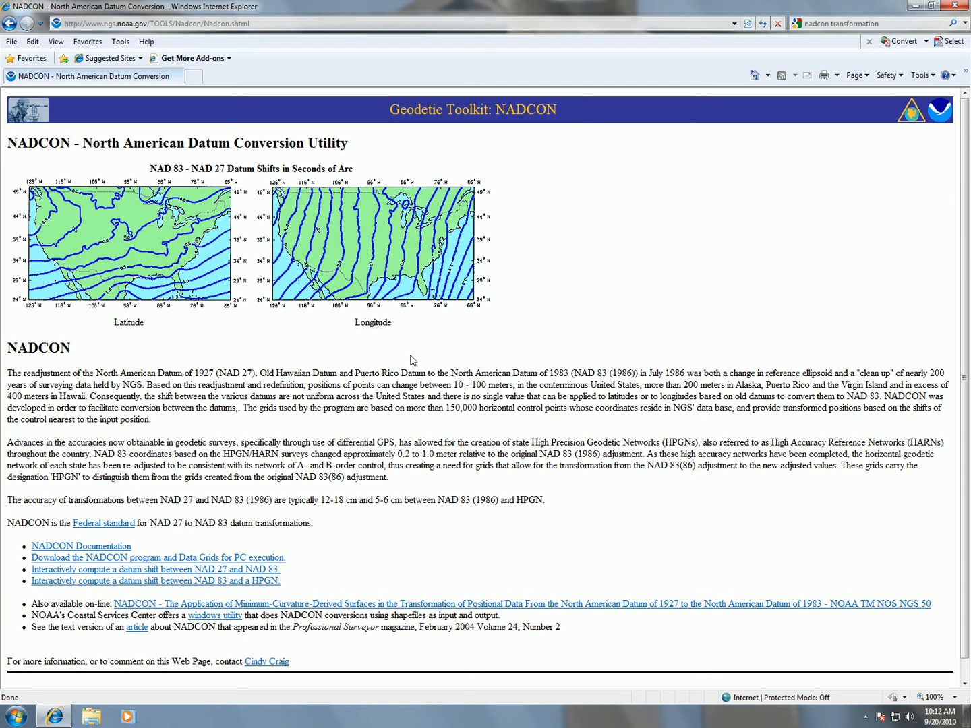
{"action": "mouse_move", "coordinate": [416, 332]}
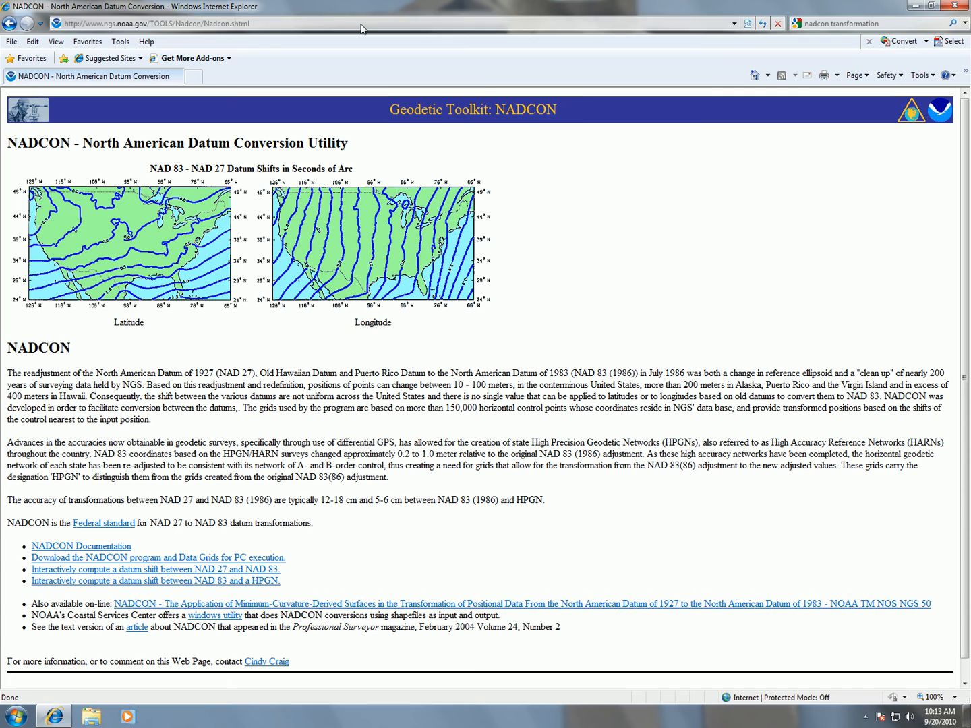
- Start typing a new web address after reviewing the NADCON shift maps
{"action": "type", "text": "c"}
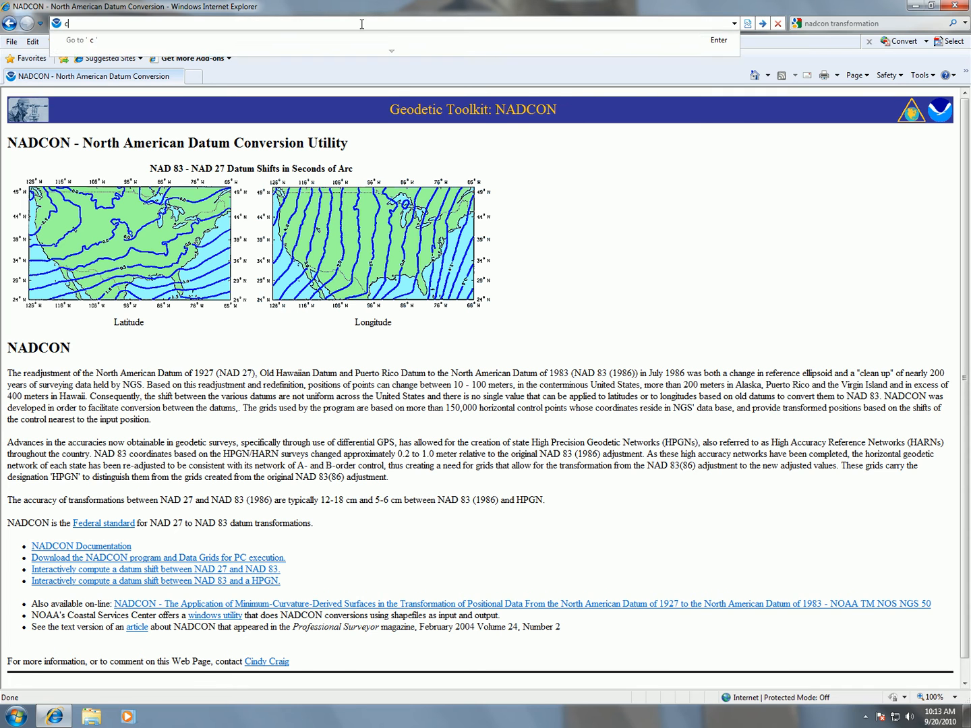
- Search for courses.utexas.edu, open Blackboard Learn, and log in with username and password
{"action": "type", "text": "ourses.utexas.ed&sourceid=ie7&rls=com.microsoft:en-US&ie=utf8&oe=utf8&rlz="}
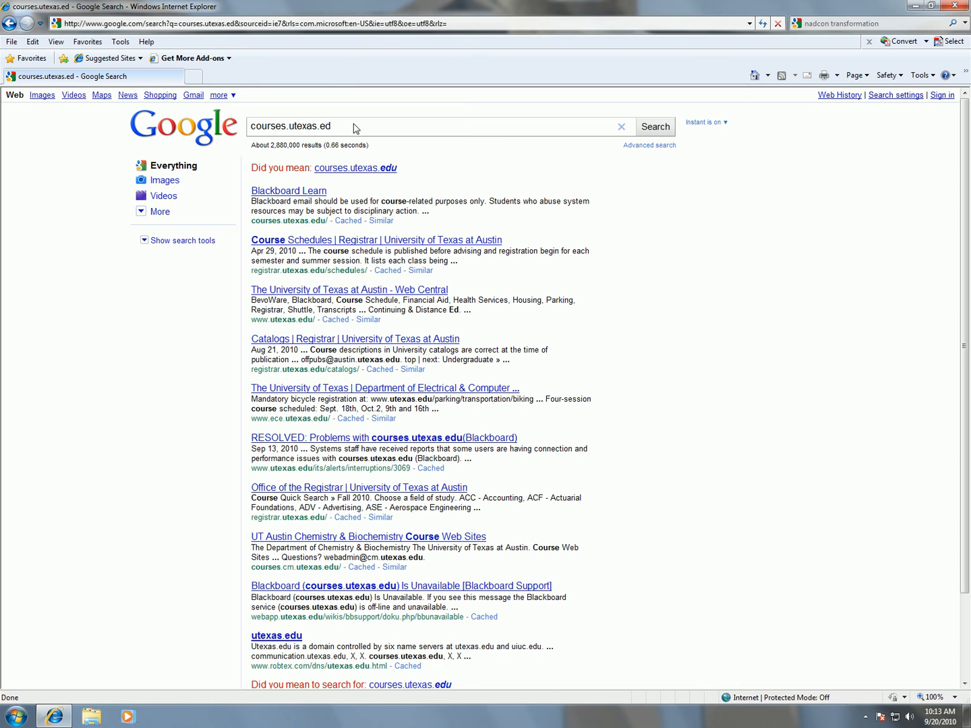
{"action": "left_click", "coordinate": [354, 168]}
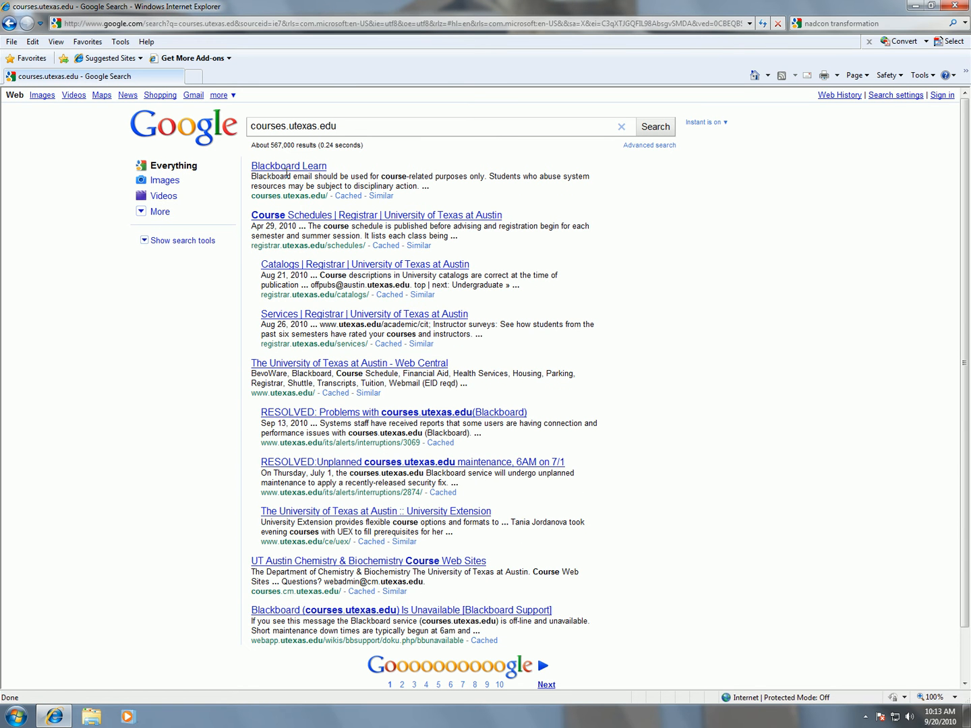
{"action": "left_click", "coordinate": [288, 165]}
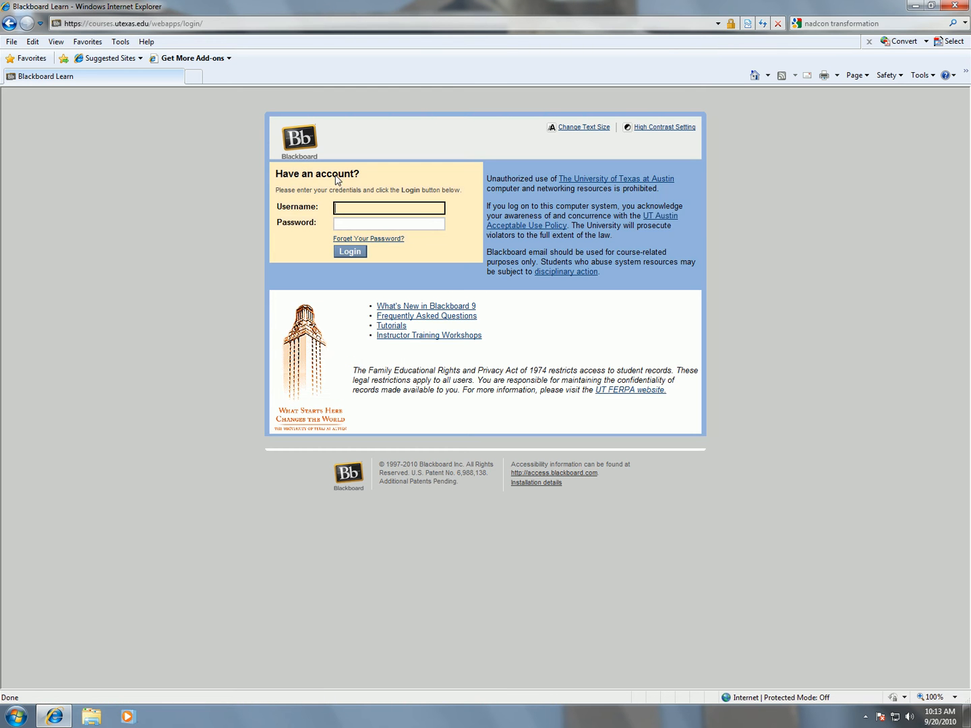
{"action": "type", "text": "ams6682"}
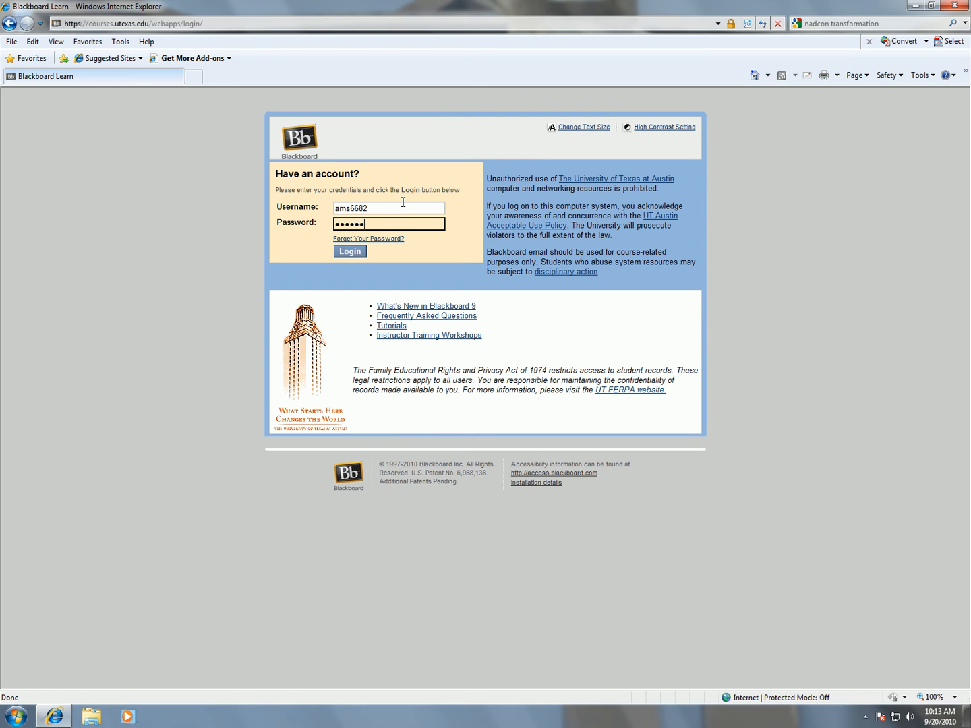
{"action": "left_click", "coordinate": [350, 251]}
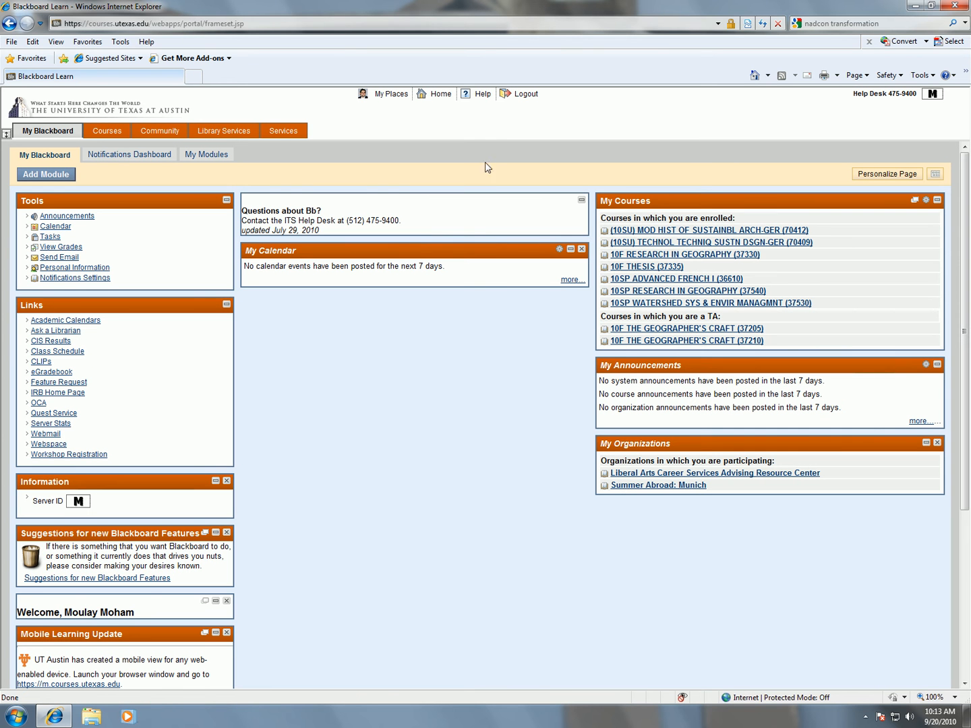
{"action": "mouse_move", "coordinate": [500, 298]}
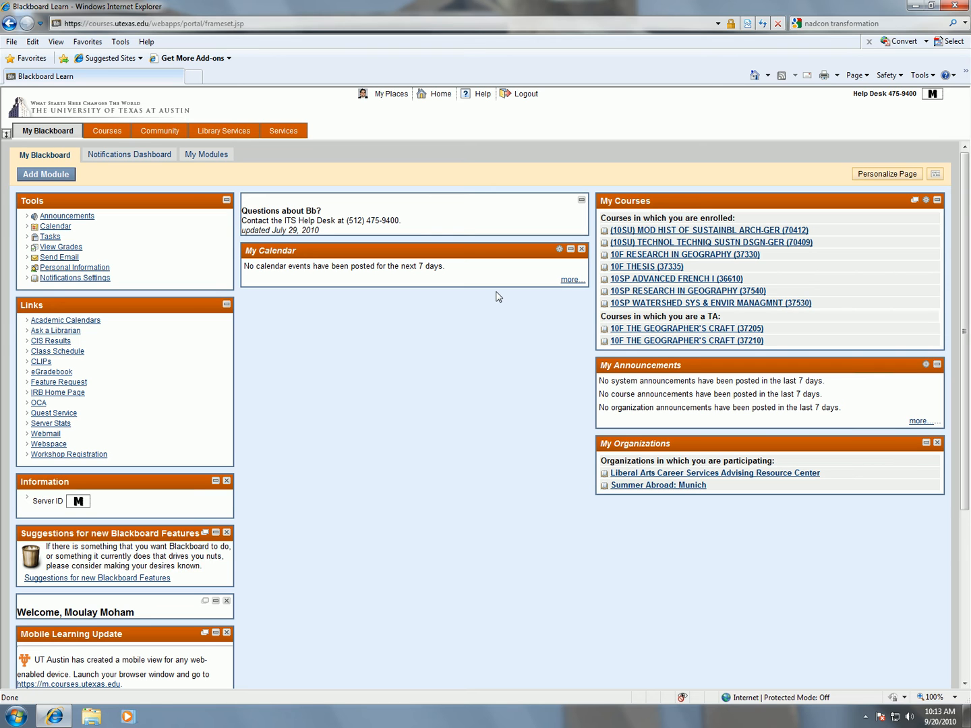
{"action": "mouse_move", "coordinate": [540, 287]}
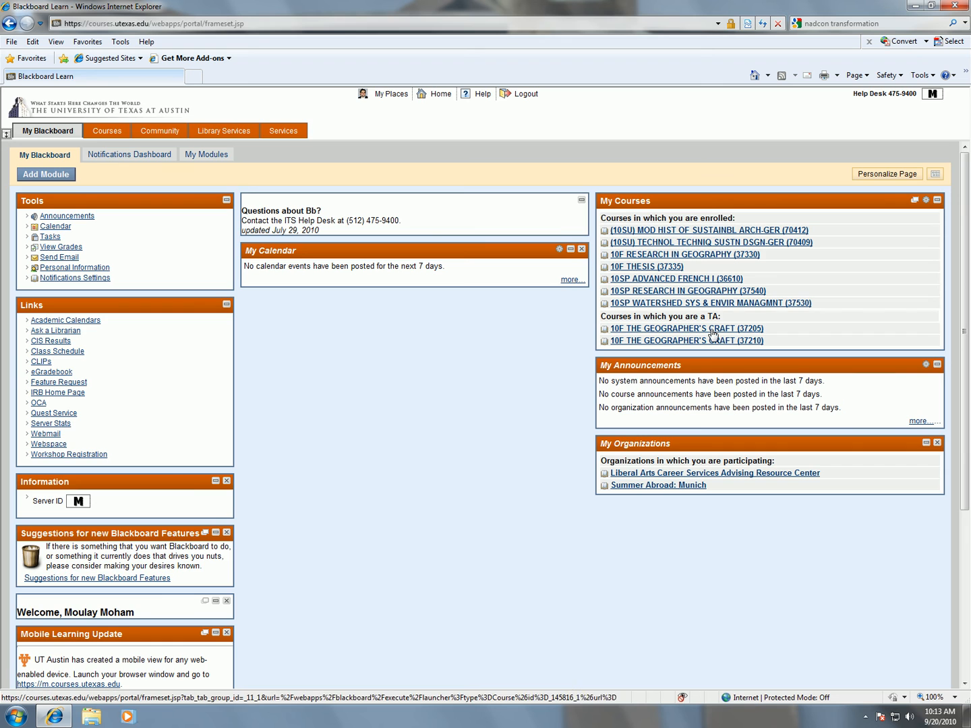
- Download StatesNAD83.zip from Geographer's Craft's Exercises 2010 folder
{"action": "left_click", "coordinate": [684, 340]}
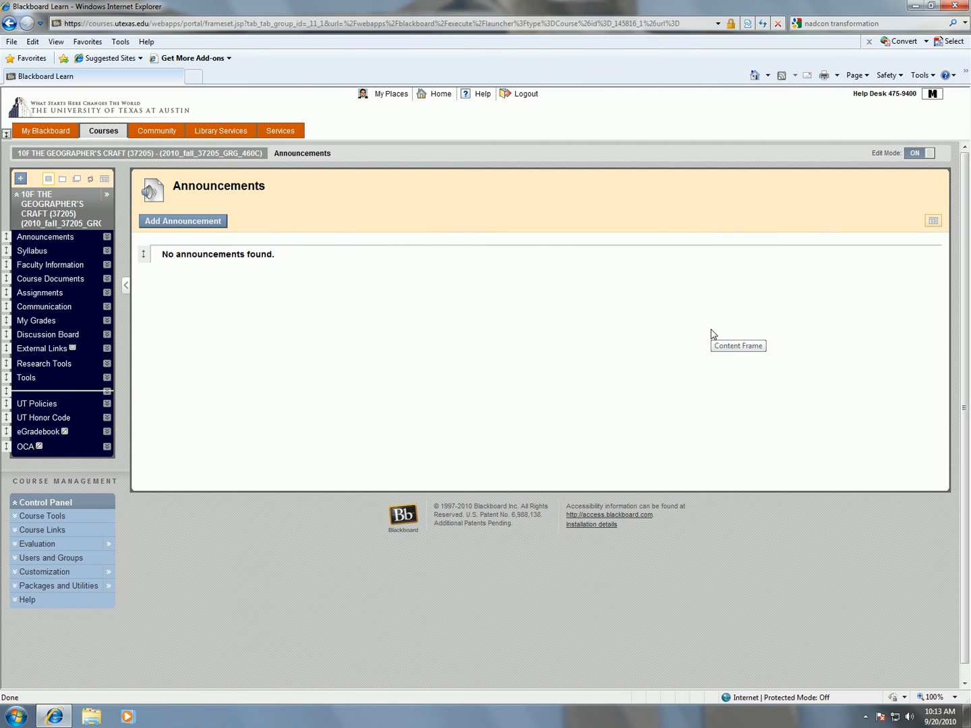
{"action": "mouse_move", "coordinate": [562, 318]}
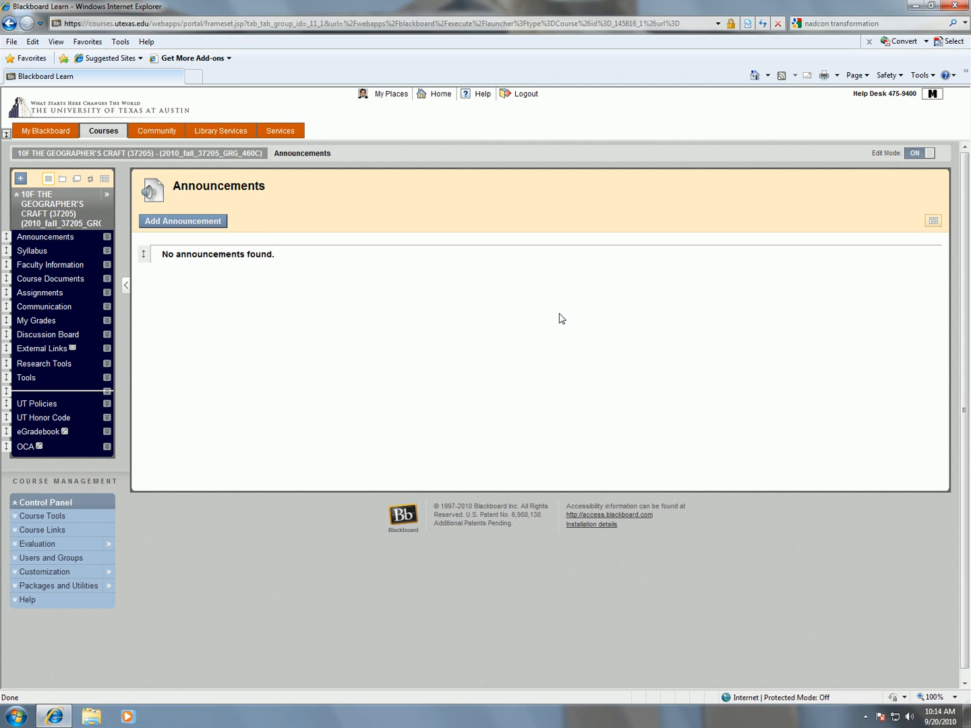
{"action": "mouse_move", "coordinate": [233, 250]}
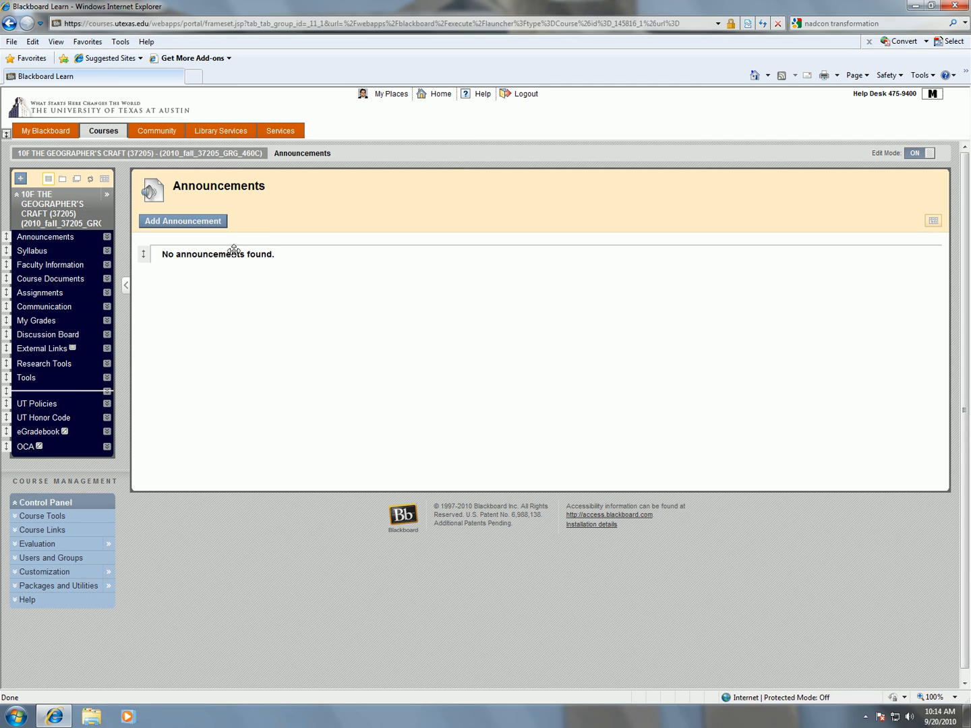
{"action": "mouse_move", "coordinate": [40, 296]}
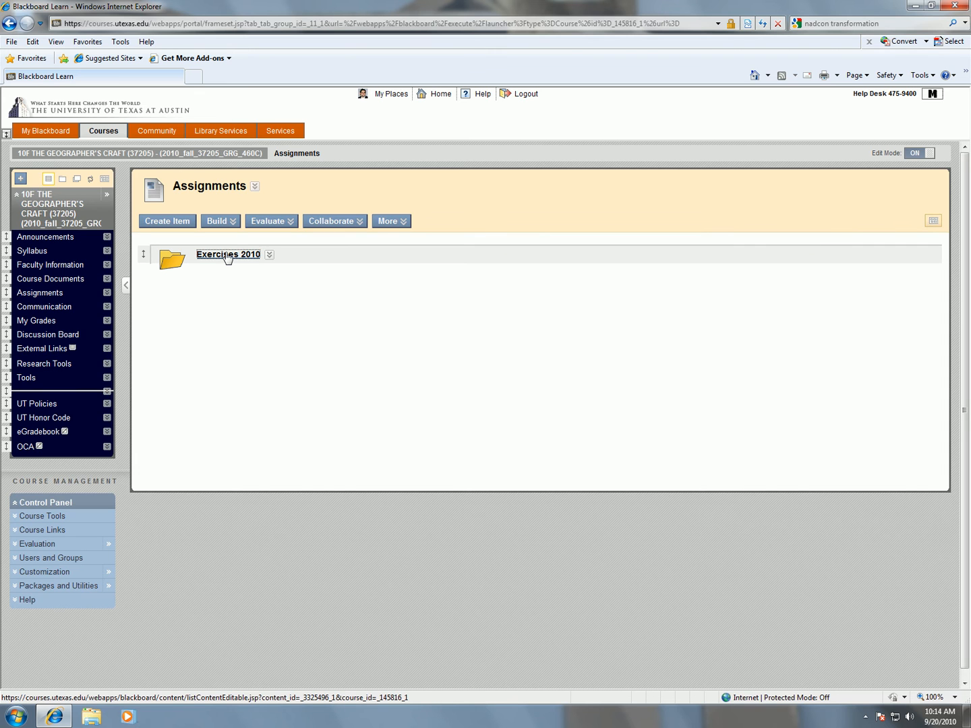
{"action": "left_click", "coordinate": [228, 254]}
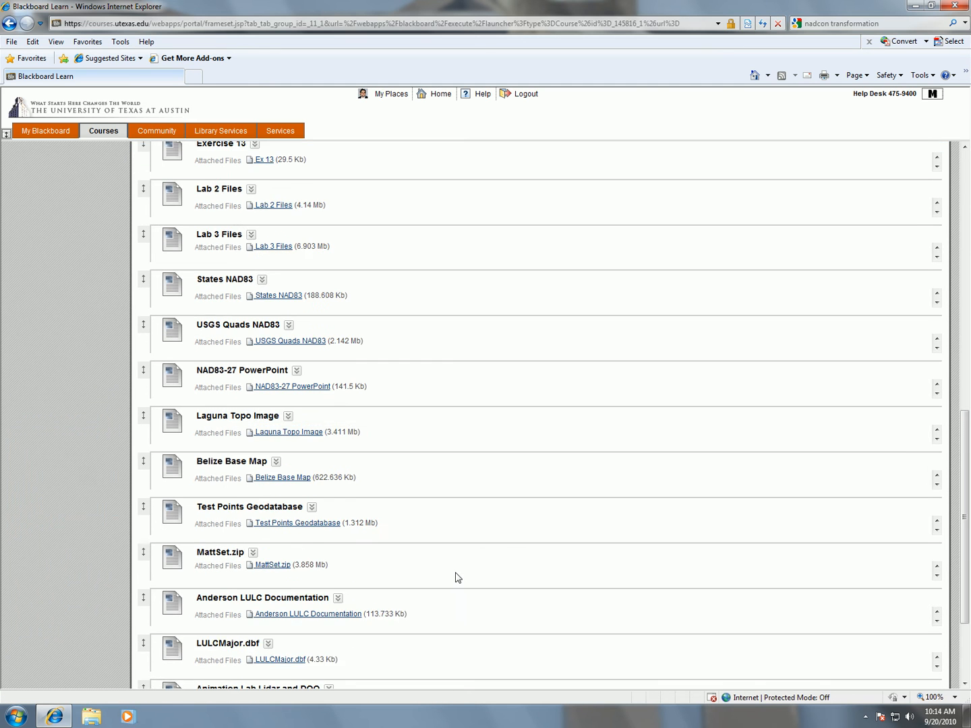
{"action": "scroll", "scroll_direction": "down", "scroll_amount": 3}
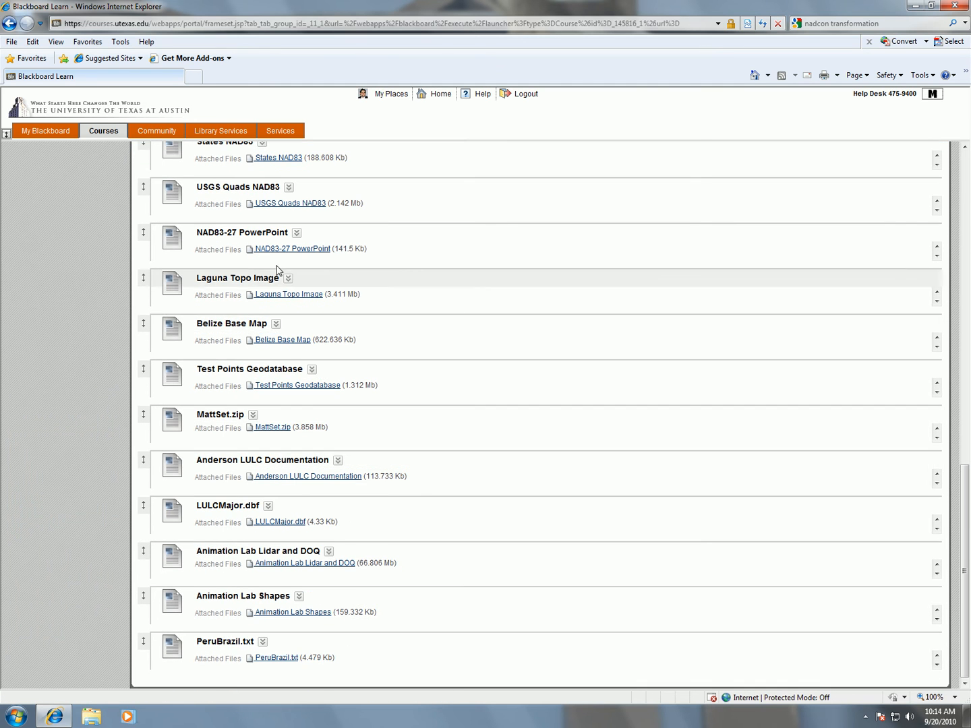
{"action": "scroll", "scroll_direction": "up", "scroll_amount": 3}
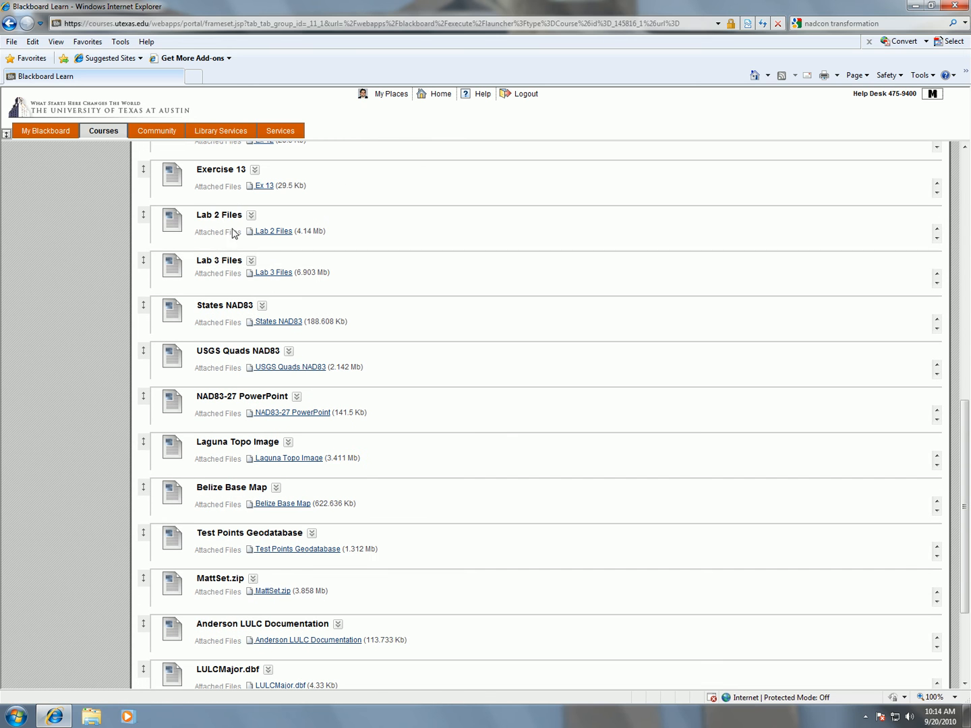
{"action": "mouse_move", "coordinate": [274, 376]}
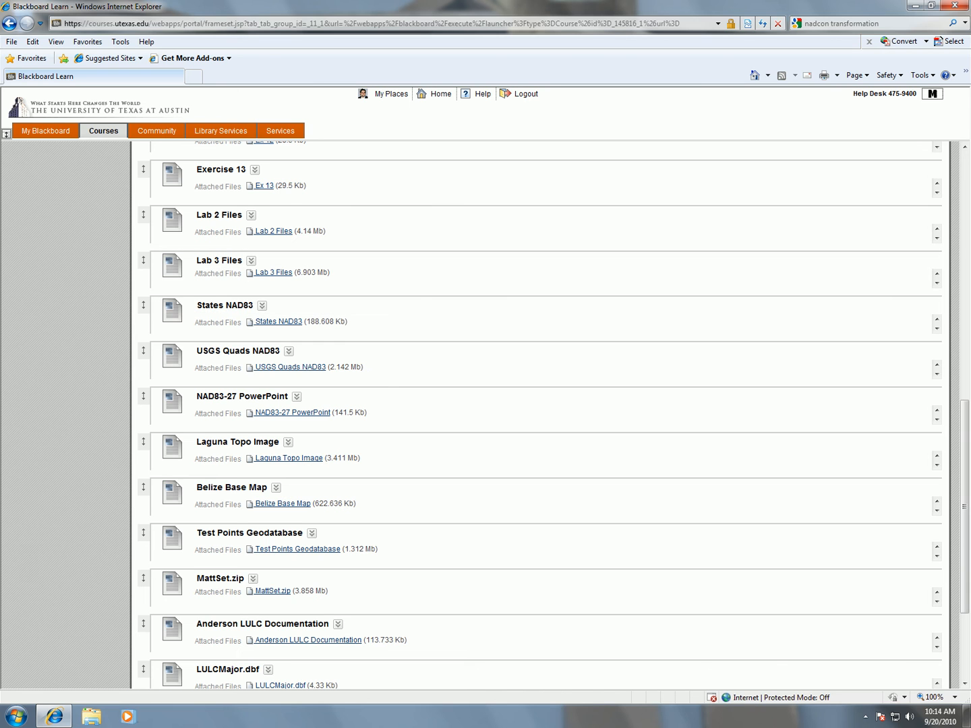
{"action": "mouse_move", "coordinate": [297, 356]}
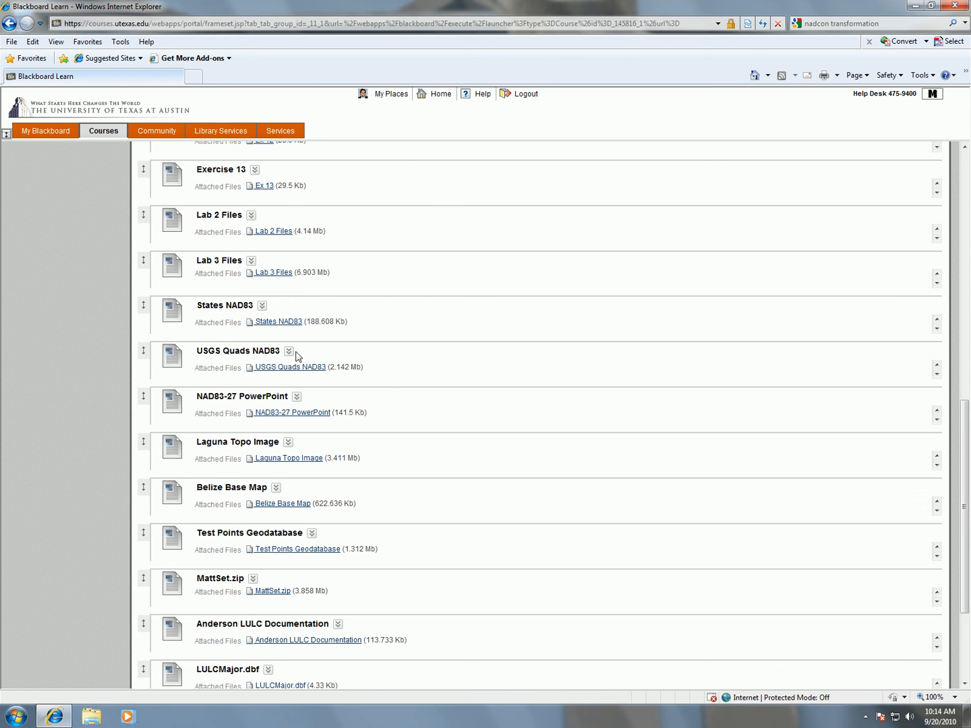
{"action": "mouse_move", "coordinate": [289, 367]}
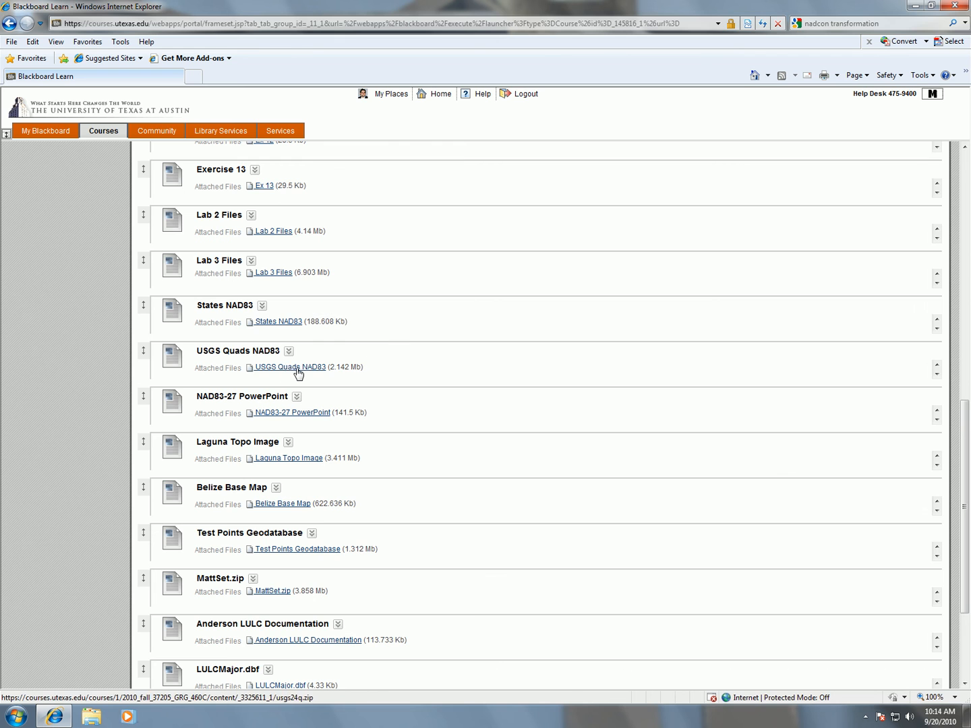
{"action": "left_click", "coordinate": [288, 367]}
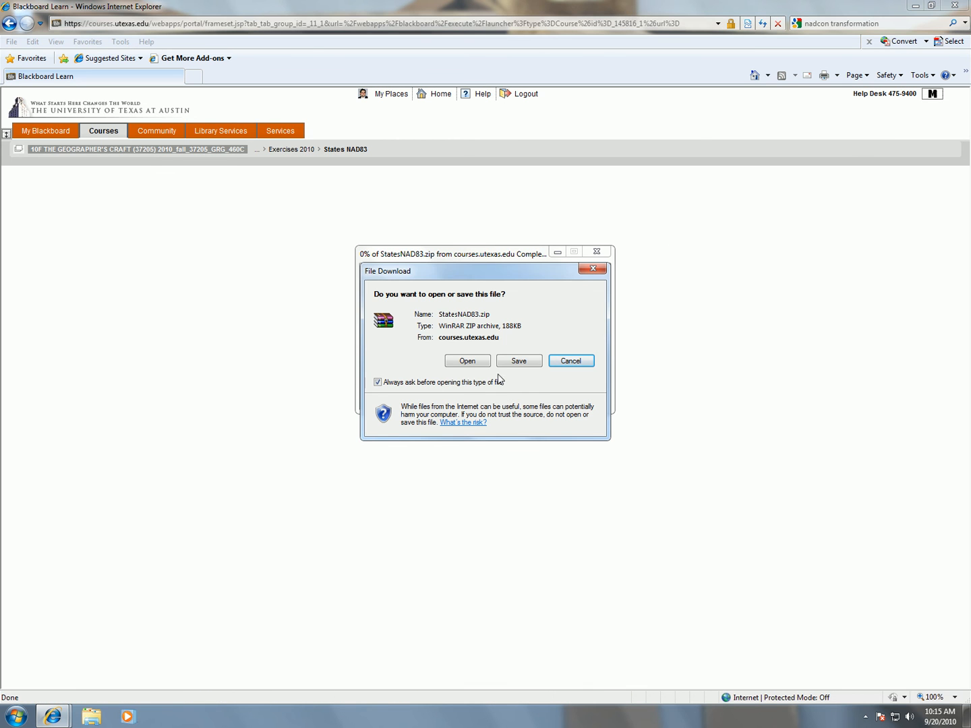
{"action": "mouse_move", "coordinate": [467, 361]}
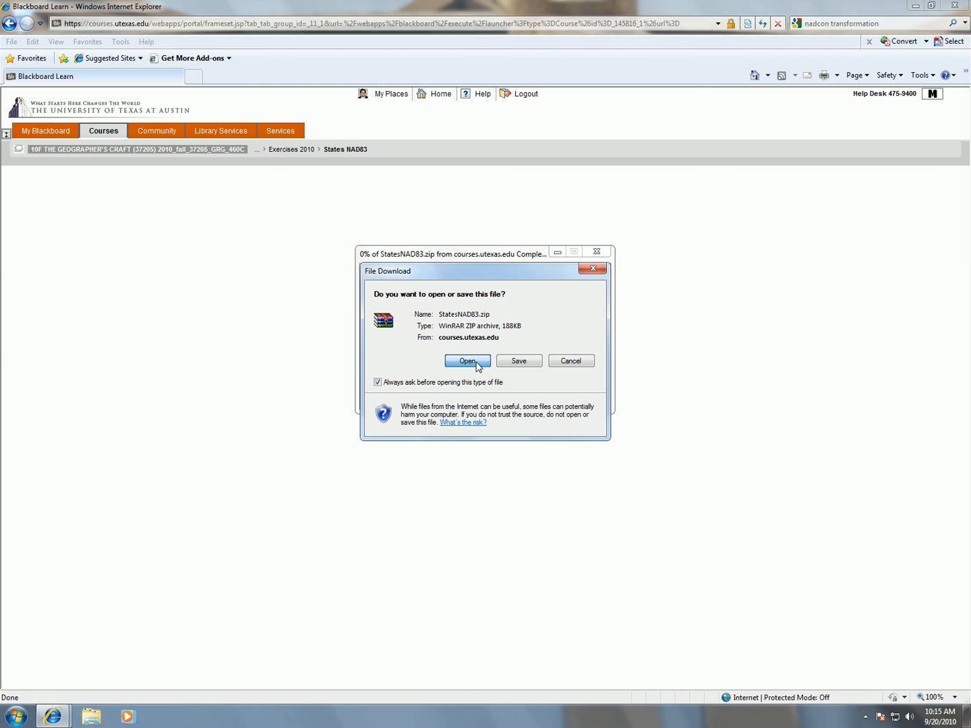
- Open StatesNAD83.zip in WinRAR, extract it to H:\Geocraft\Lab4, and close WinRAR
{"action": "left_click", "coordinate": [467, 361]}
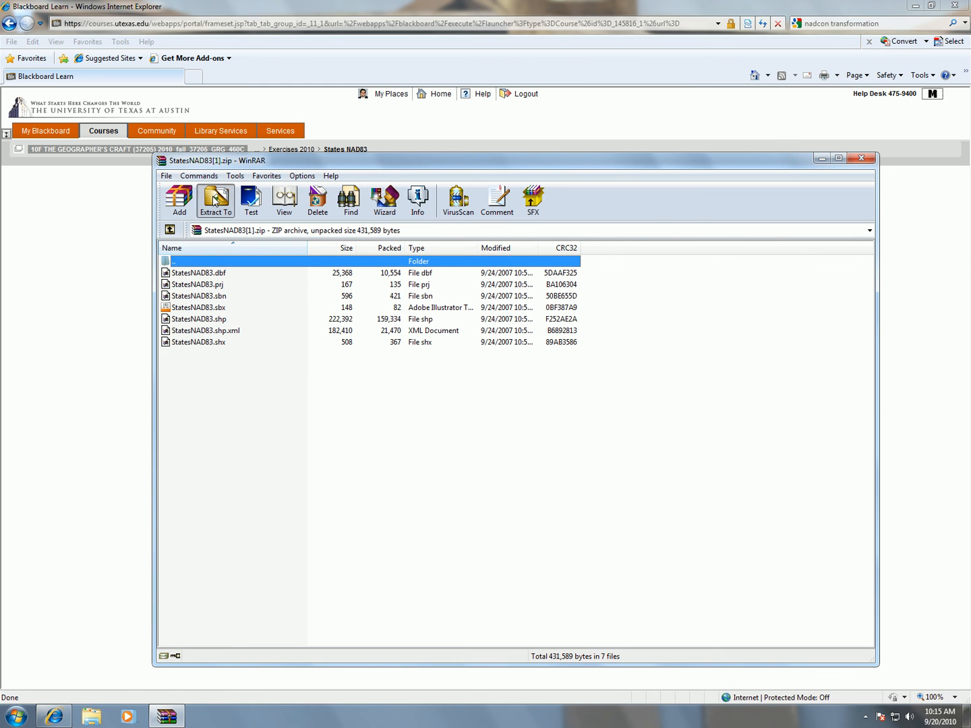
{"action": "left_click", "coordinate": [215, 200]}
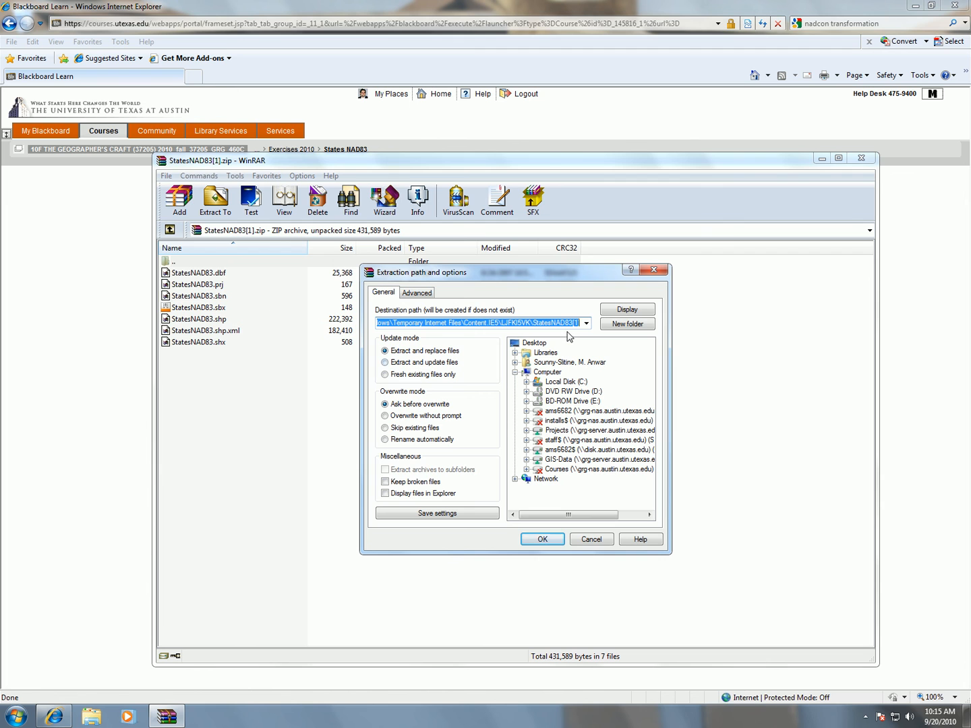
{"action": "type", "text": "h"}
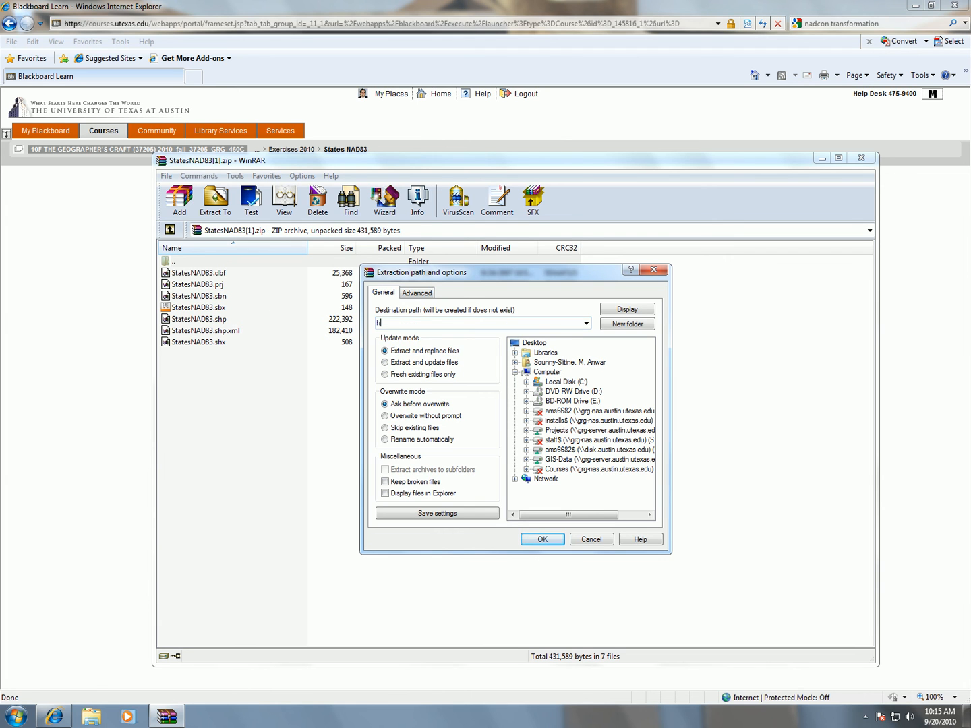
{"action": "type", "text": ":\\ge"}
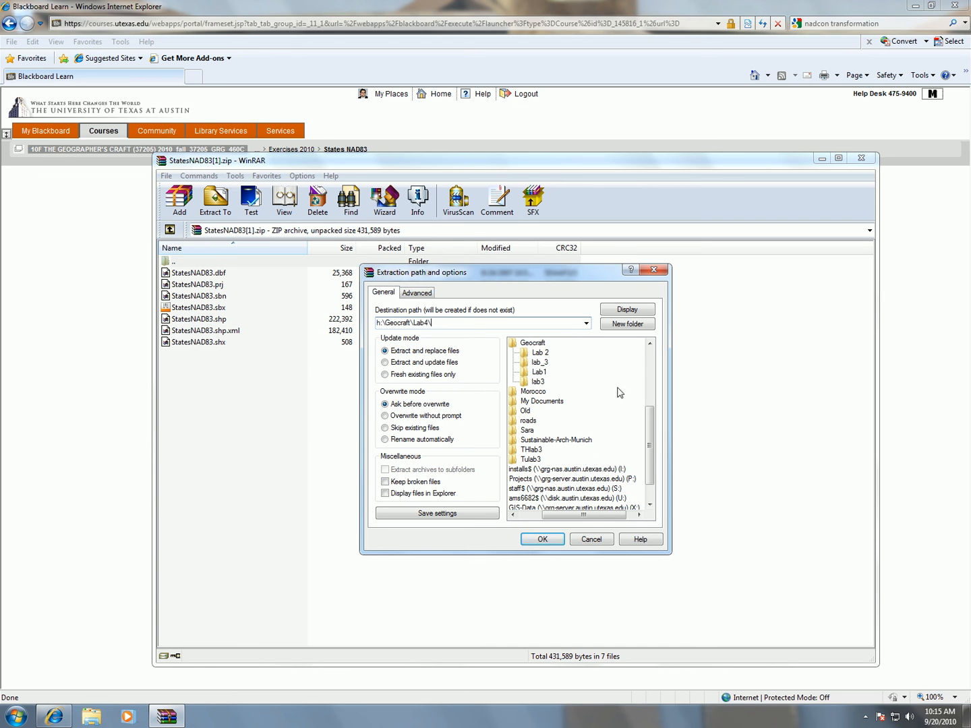
{"action": "left_click", "coordinate": [539, 362]}
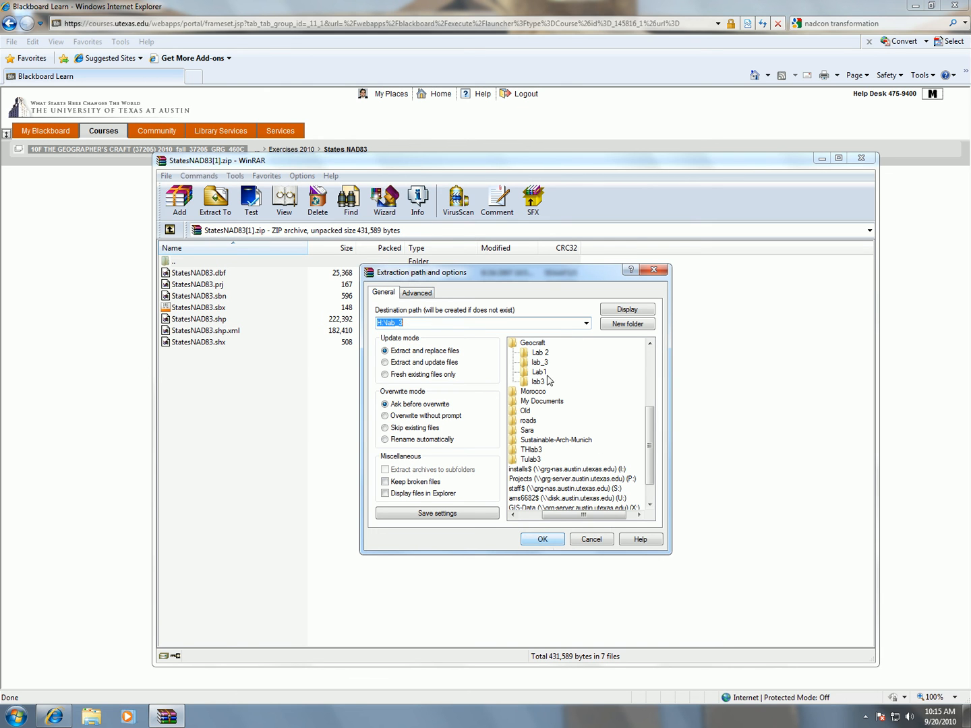
{"action": "type", "text": "H:\\Geocraft\\Lab4"}
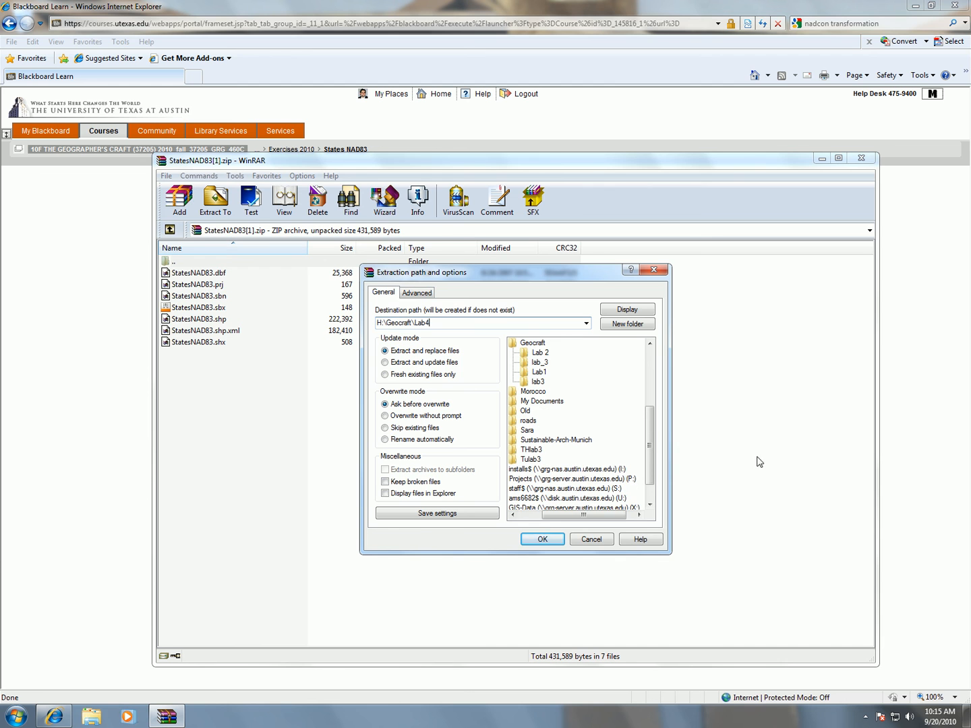
{"action": "left_click", "coordinate": [542, 539]}
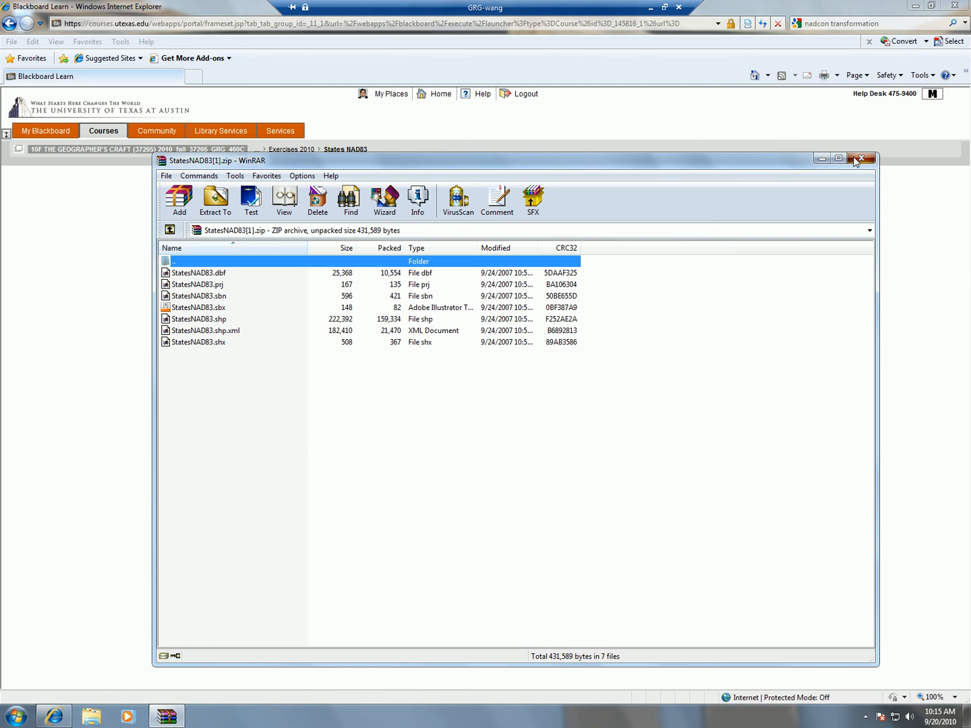
{"action": "left_click", "coordinate": [861, 160]}
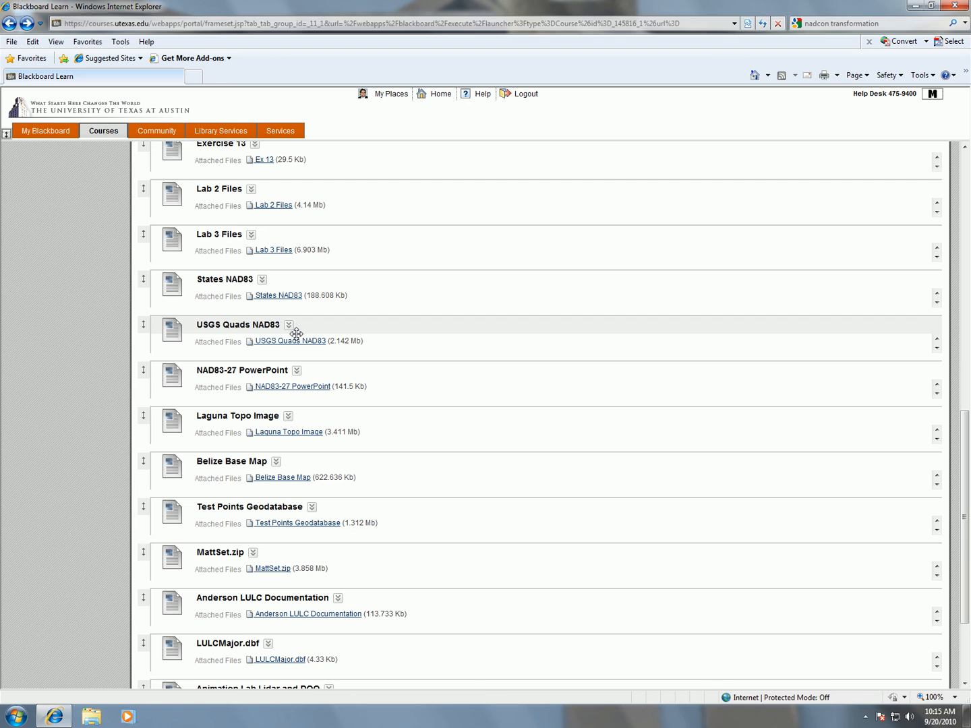
{"action": "mouse_move", "coordinate": [293, 341]}
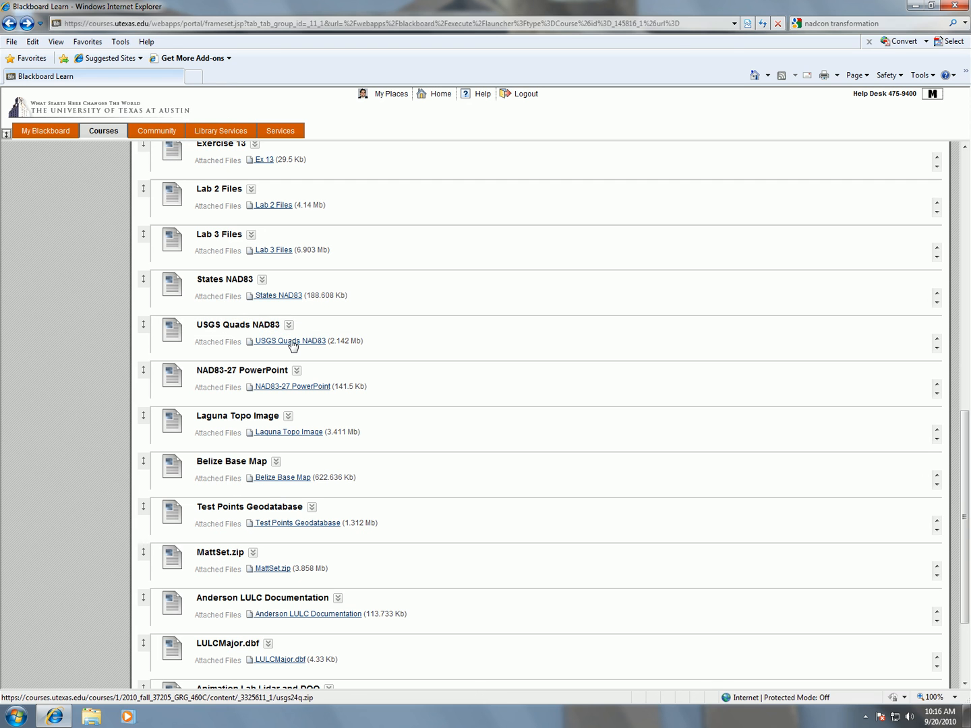
- Download and open the usgs24q archive, extract to H:\Geocraft\Lab4, then close WinRAR
{"action": "left_click", "coordinate": [289, 341]}
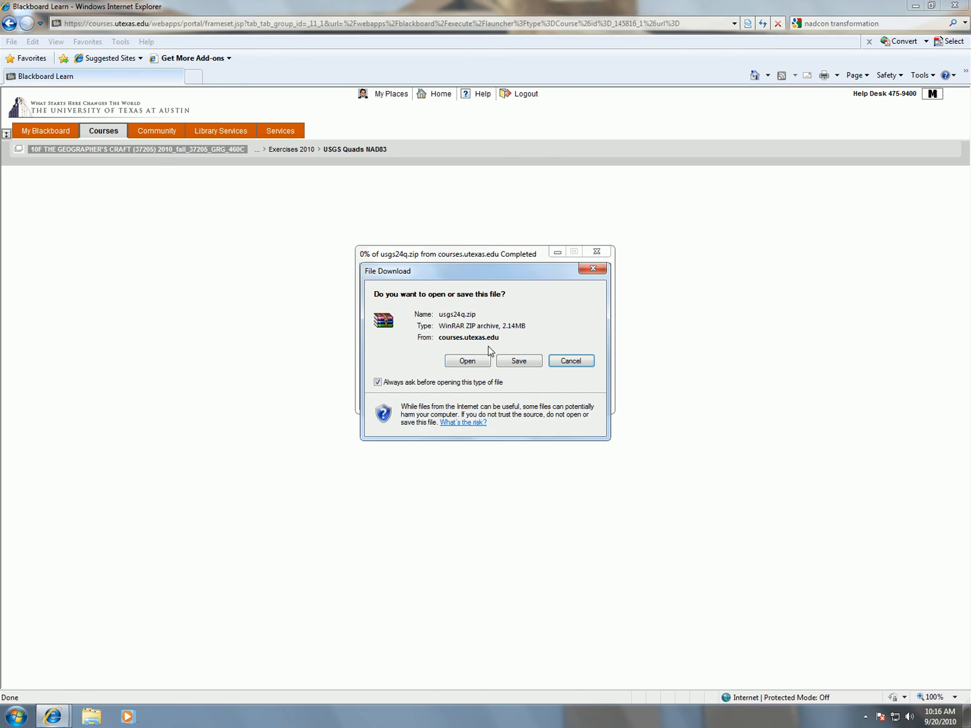
{"action": "left_click", "coordinate": [467, 361]}
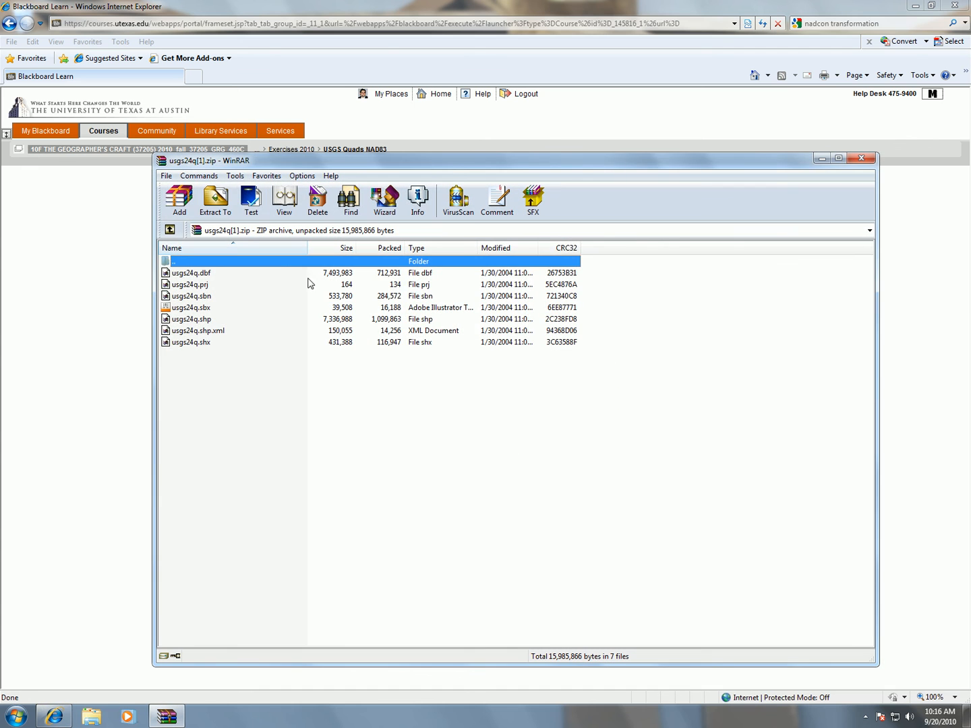
{"action": "left_click", "coordinate": [215, 200]}
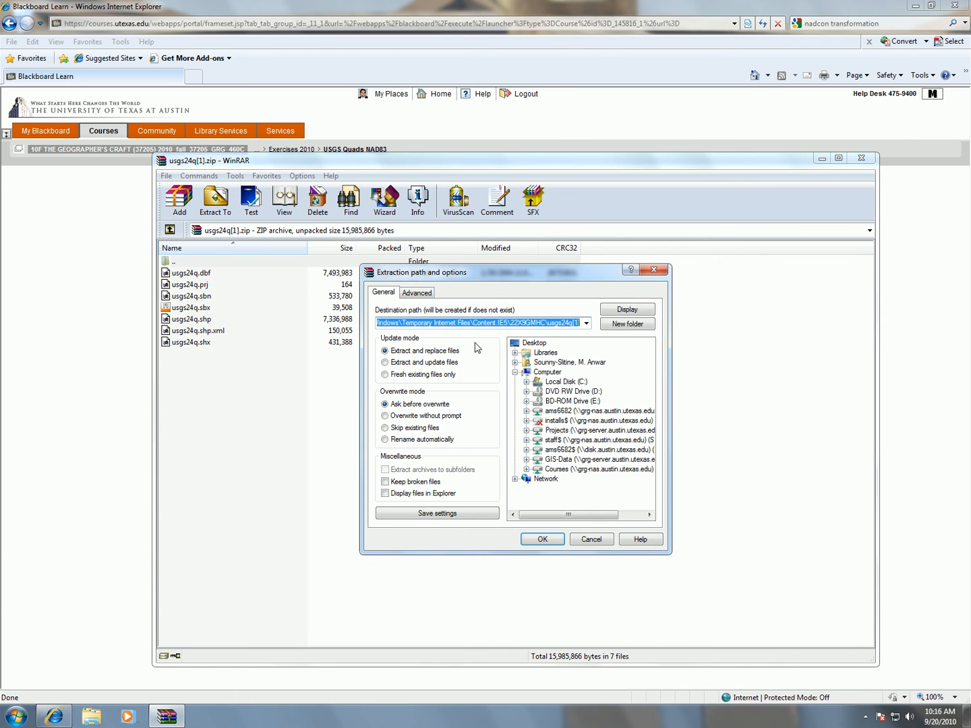
{"action": "left_click", "coordinate": [584, 322]}
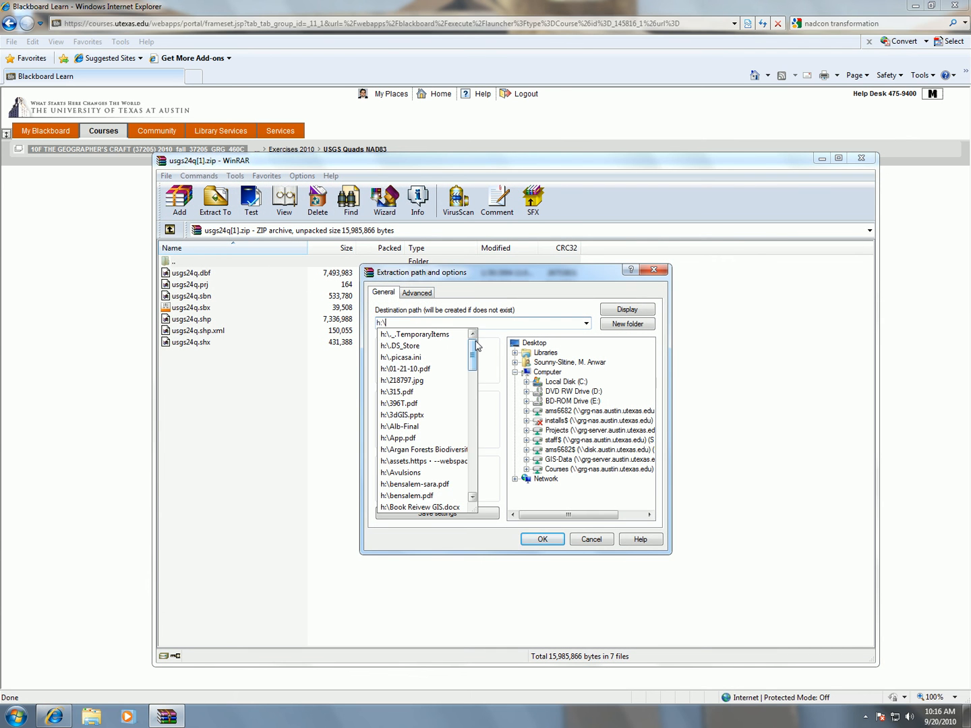
{"action": "type", "text": "ge"}
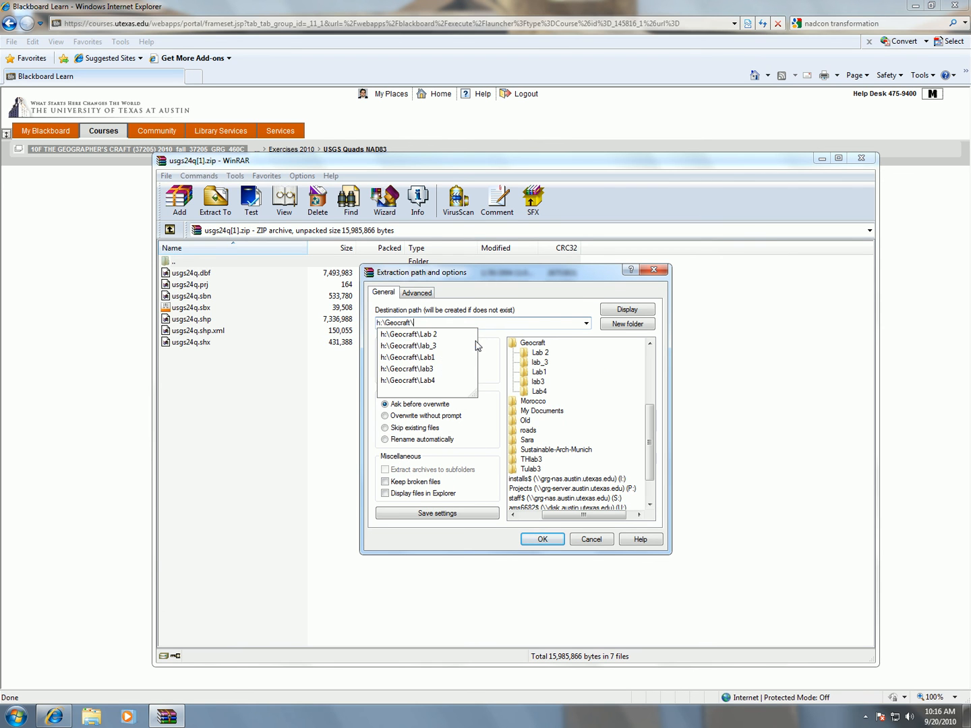
{"action": "type", "text": "la"}
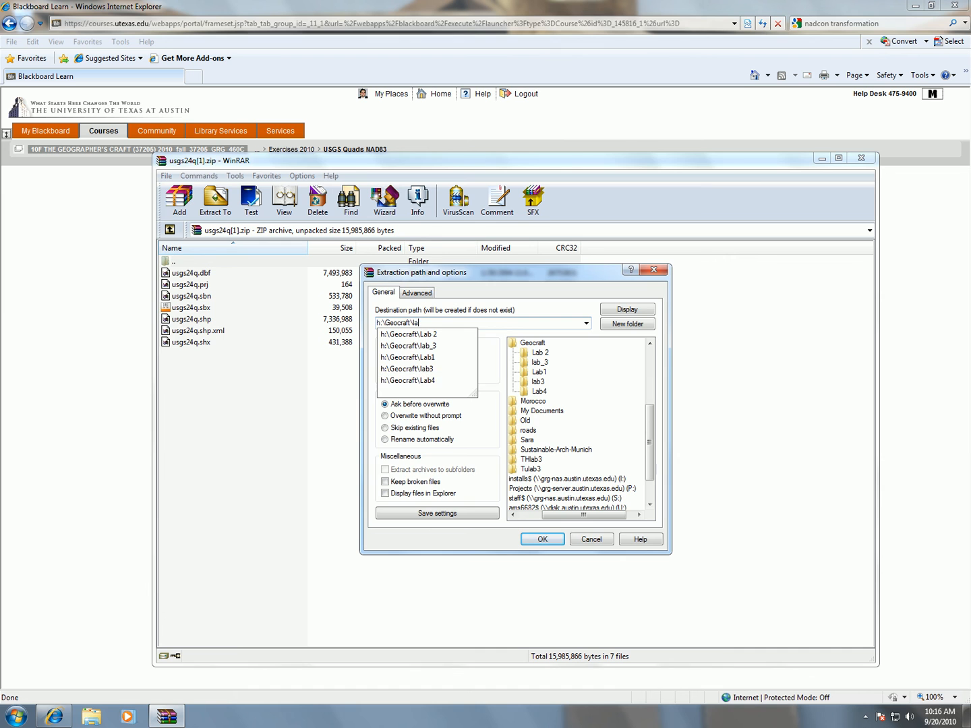
{"action": "left_click", "coordinate": [542, 539]}
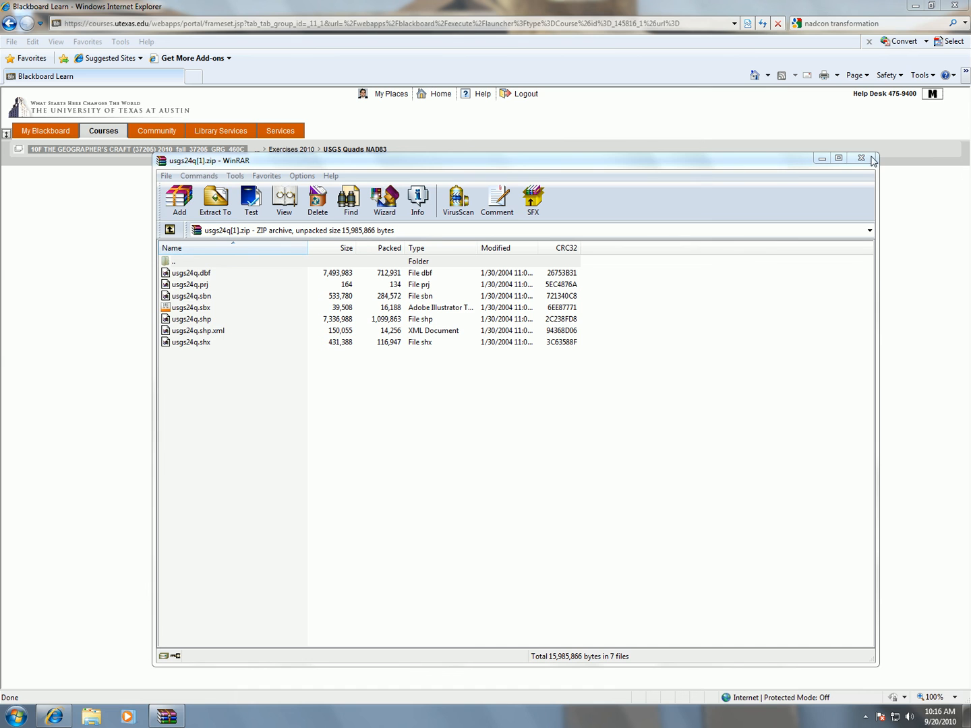
{"action": "left_click", "coordinate": [862, 159]}
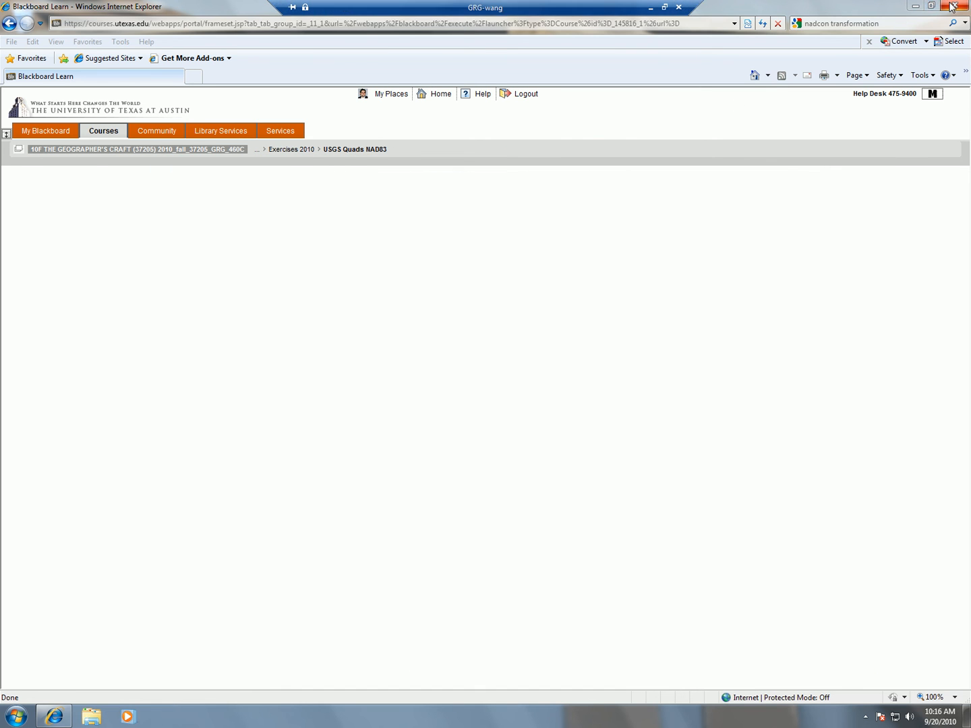
- Open Computer from the Start menu to browse the H: drive files
{"action": "left_click", "coordinate": [9, 716]}
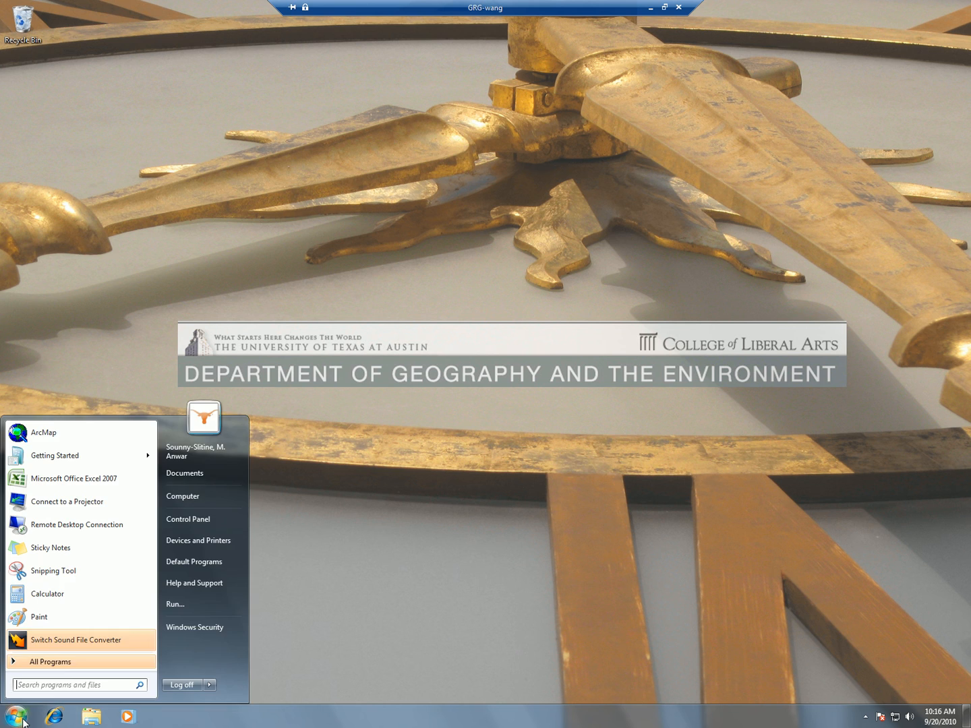
{"action": "left_click", "coordinate": [183, 496]}
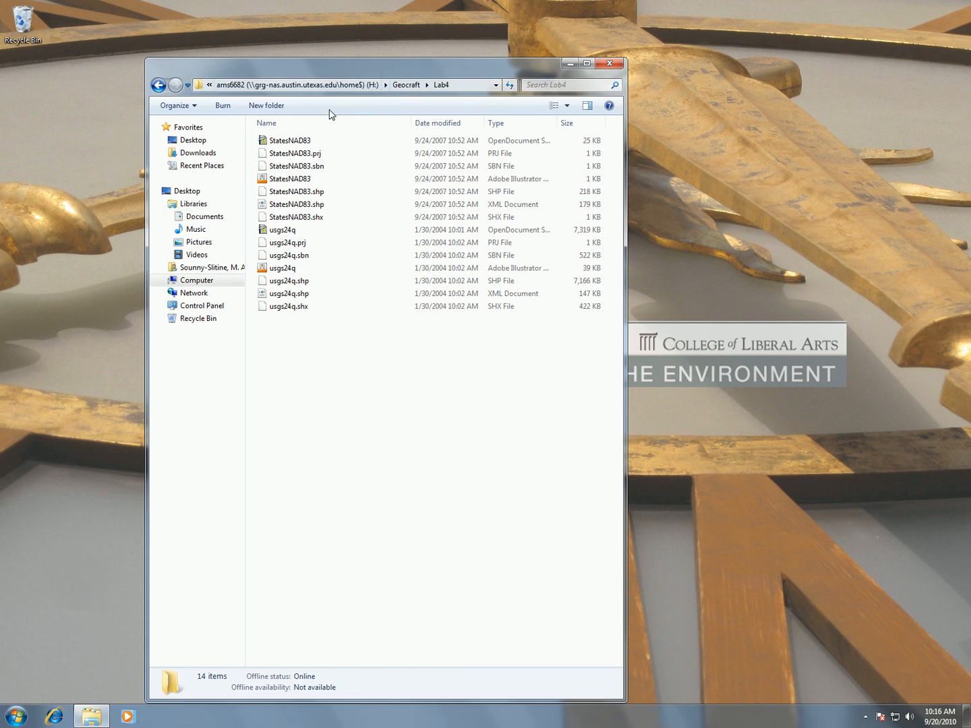
{"action": "mouse_move", "coordinate": [369, 125]}
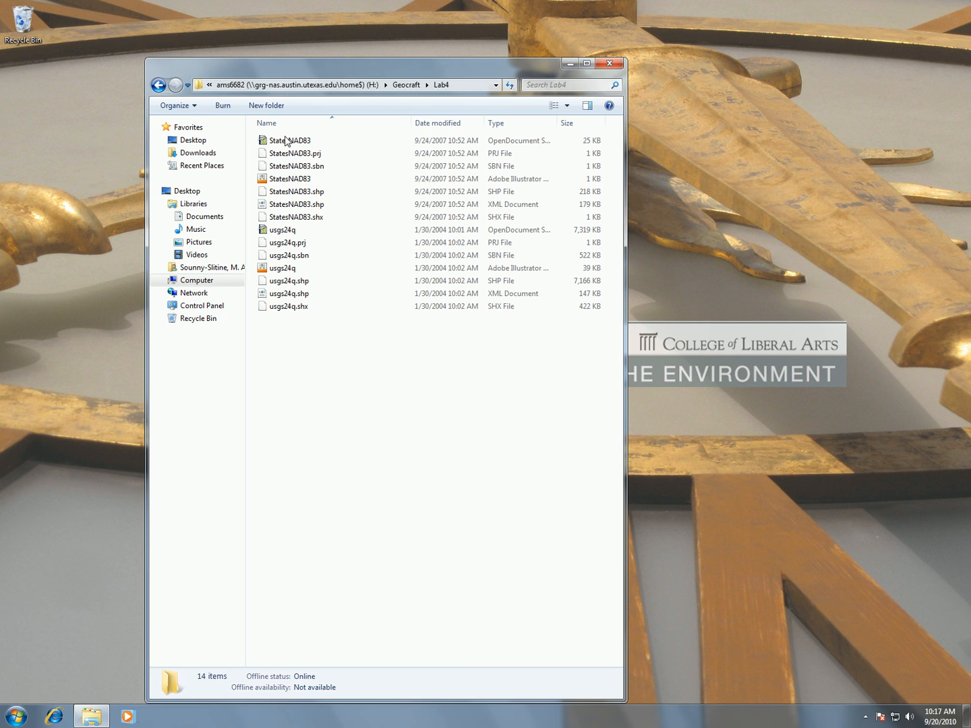
{"action": "mouse_move", "coordinate": [290, 144]}
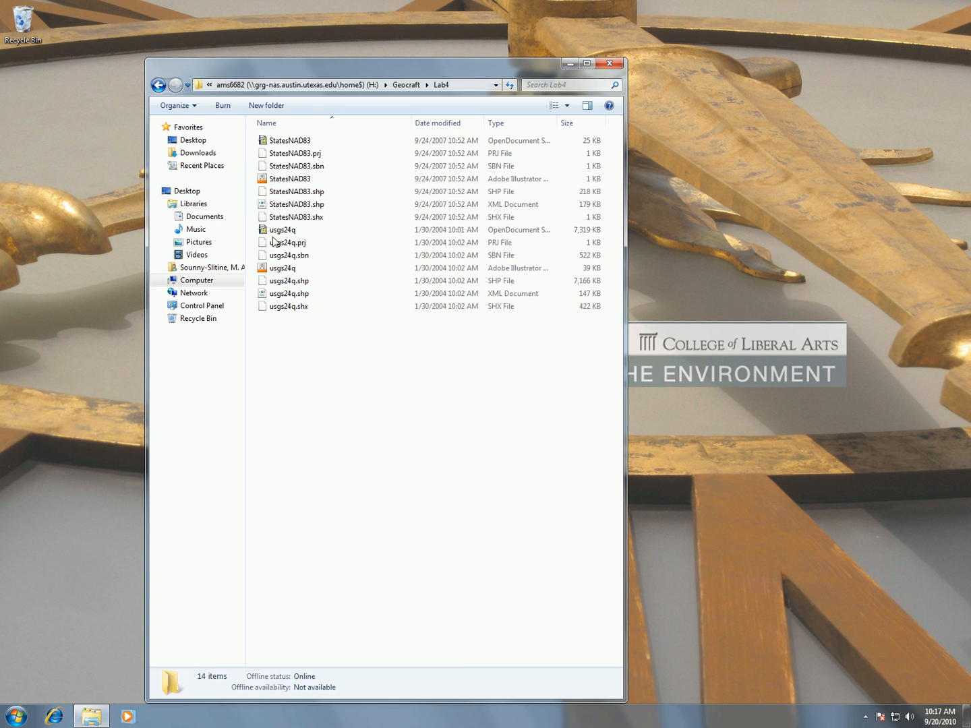
{"action": "mouse_move", "coordinate": [307, 272]}
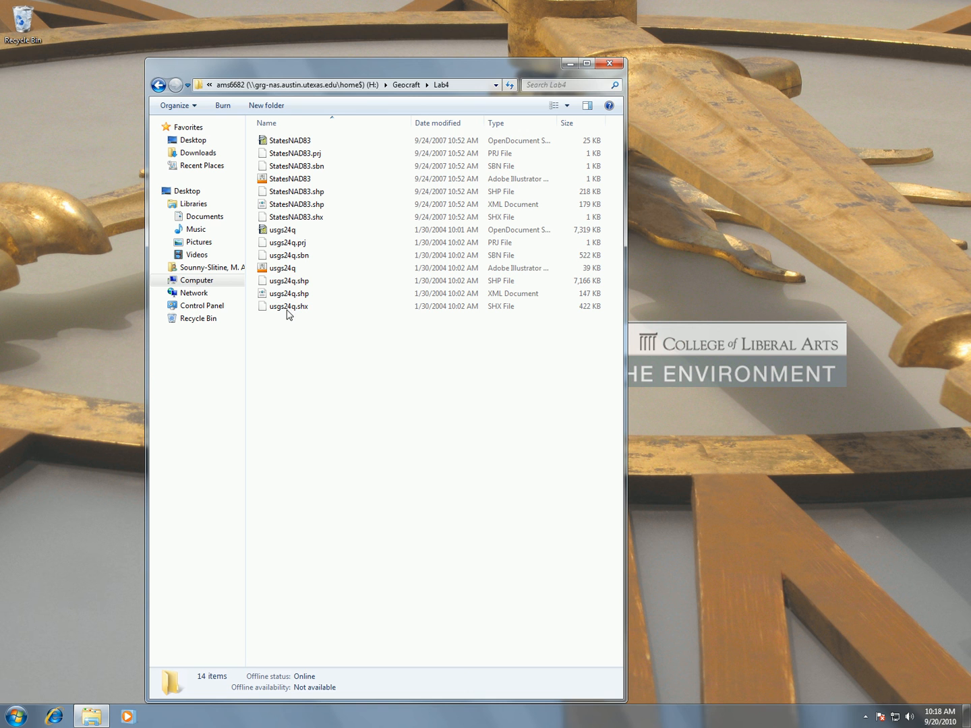
{"action": "mouse_move", "coordinate": [311, 324]}
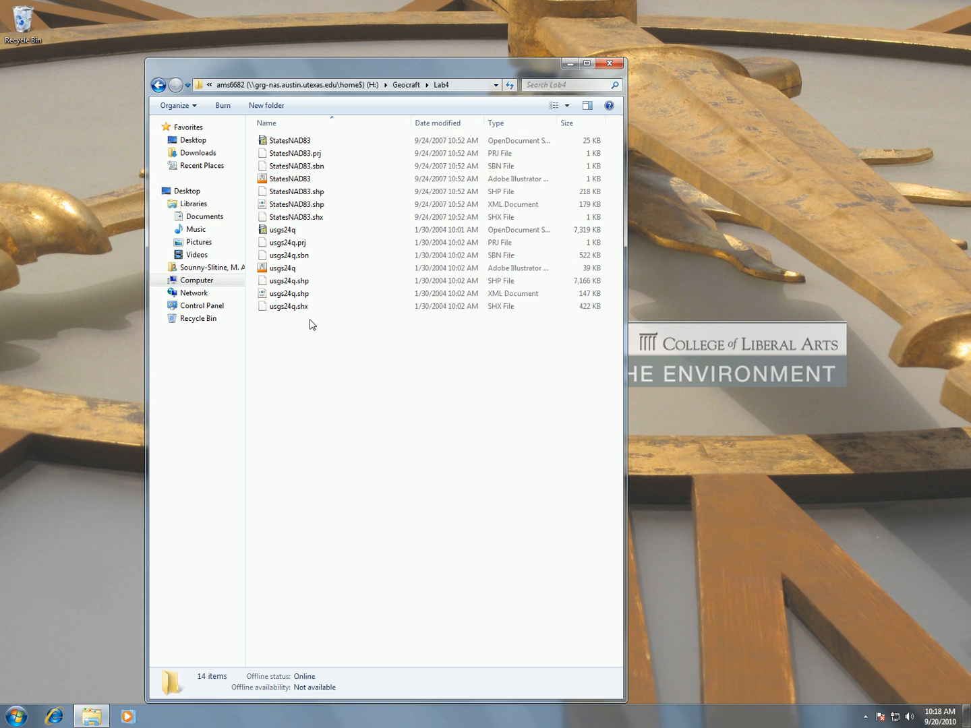
{"action": "mouse_move", "coordinate": [354, 146]}
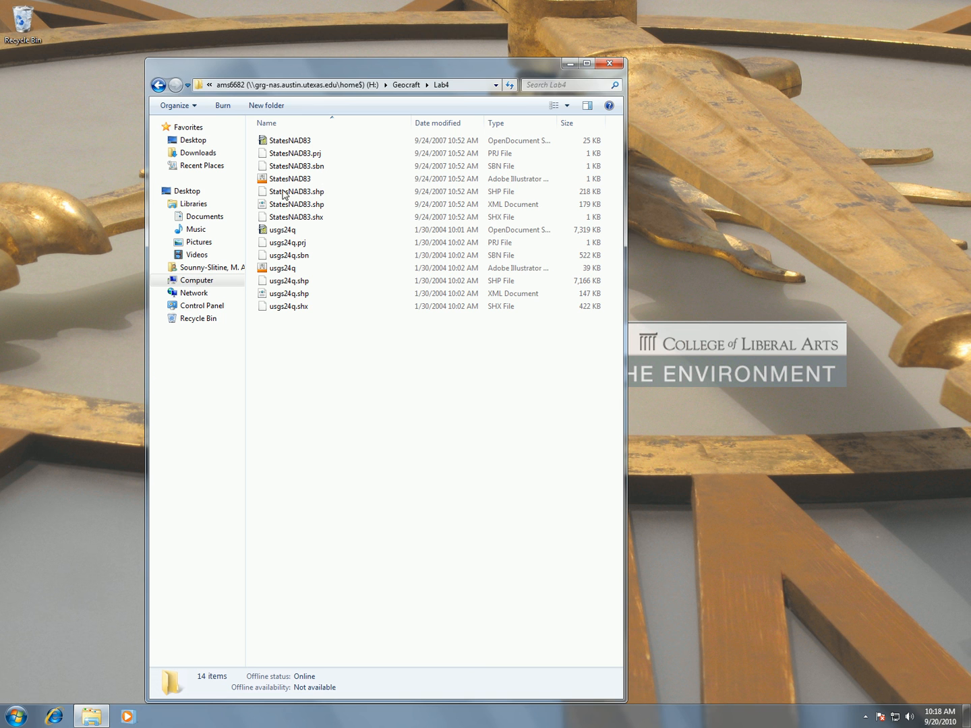
{"action": "mouse_move", "coordinate": [296, 164]}
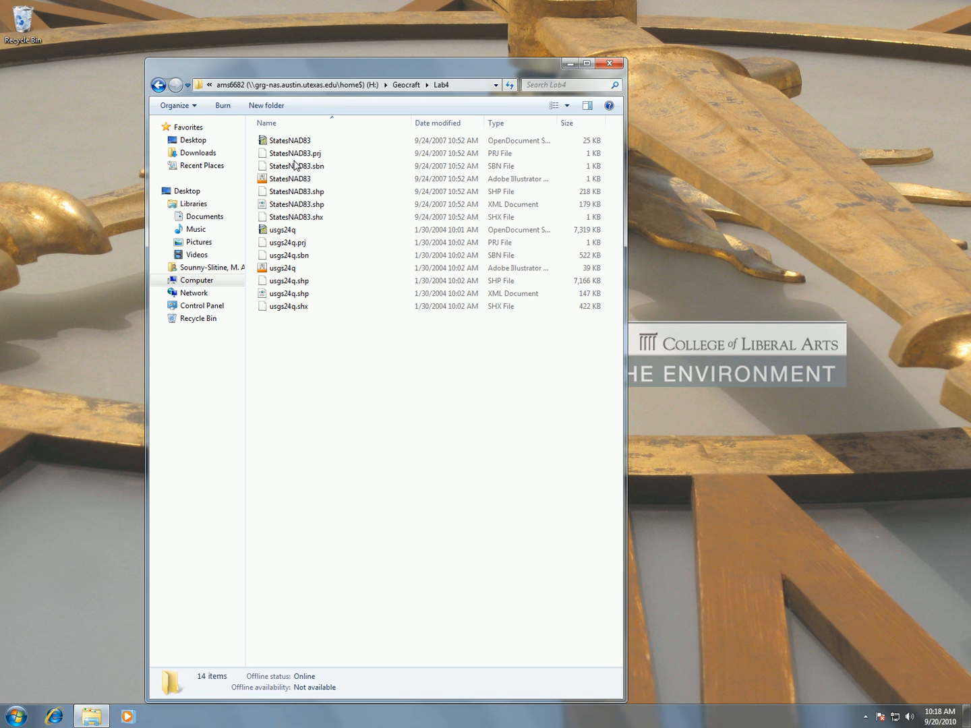
{"action": "mouse_move", "coordinate": [301, 140]}
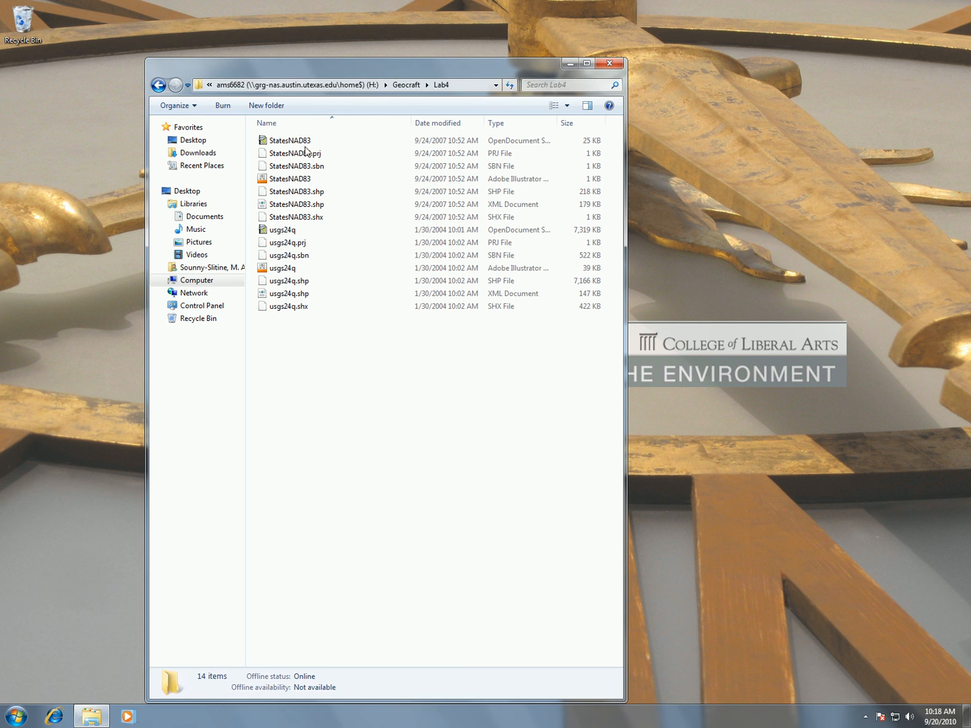
{"action": "mouse_move", "coordinate": [279, 202]}
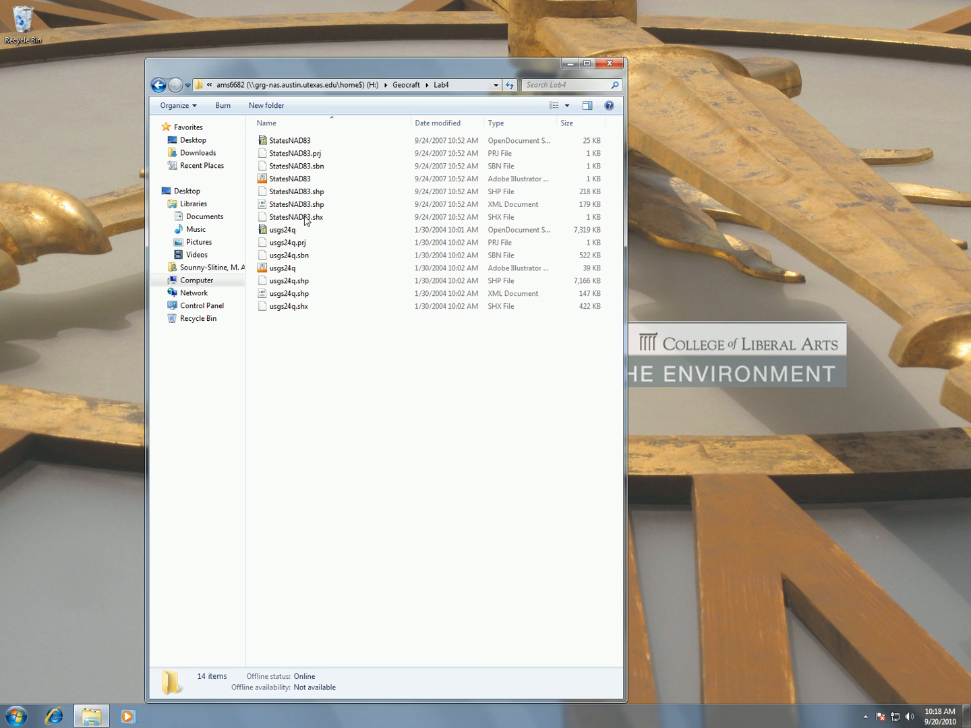
{"action": "mouse_move", "coordinate": [290, 144]}
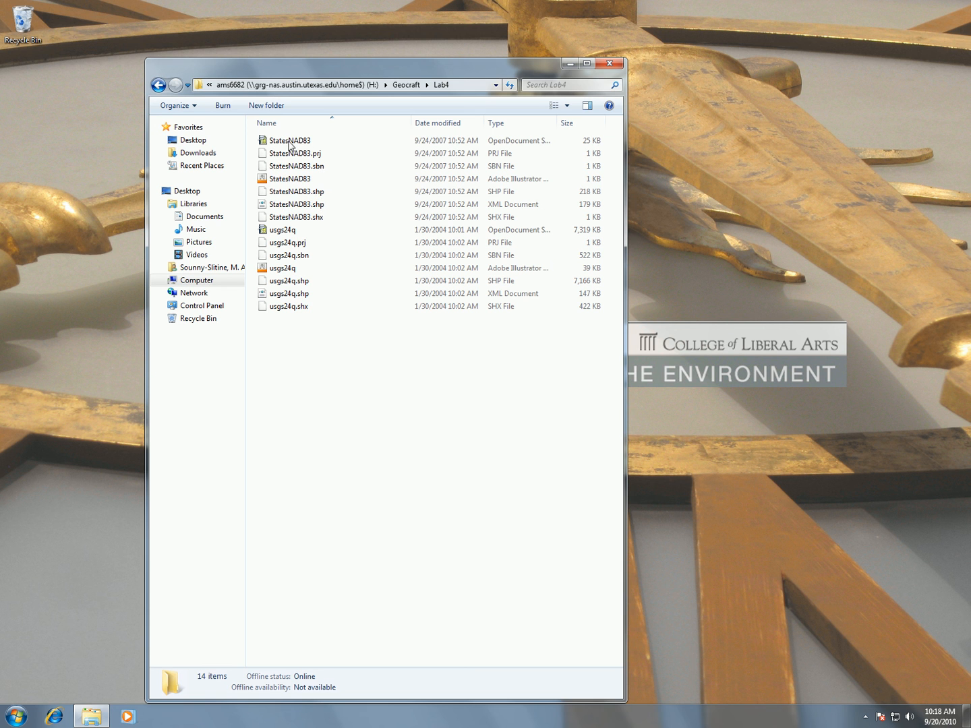
{"action": "mouse_move", "coordinate": [292, 144]}
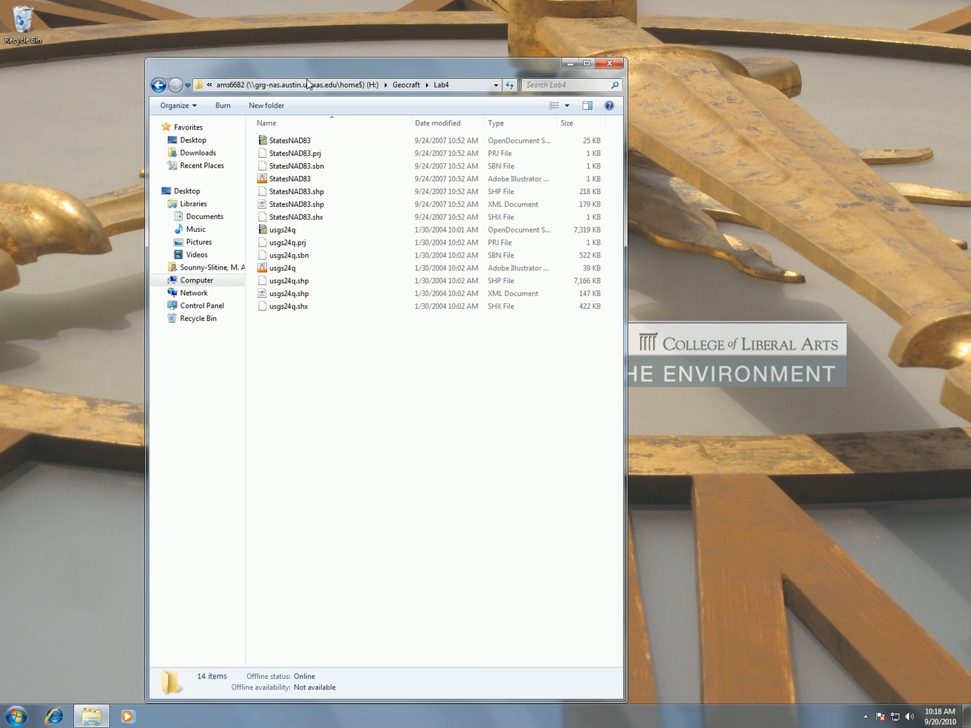
{"action": "mouse_move", "coordinate": [609, 63]}
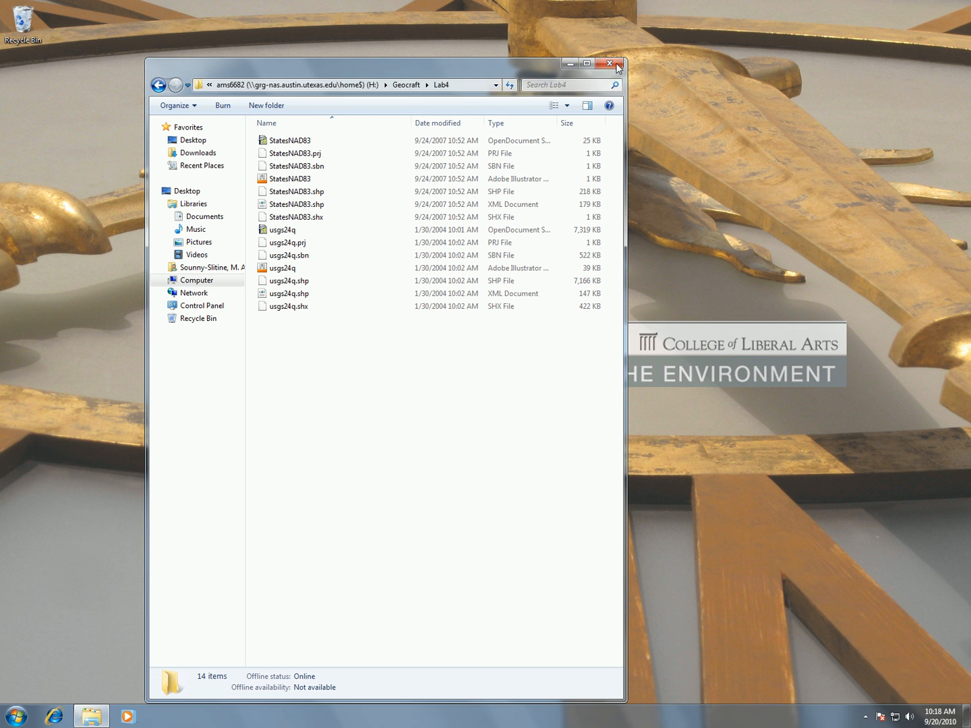
{"action": "mouse_move", "coordinate": [756, 42]}
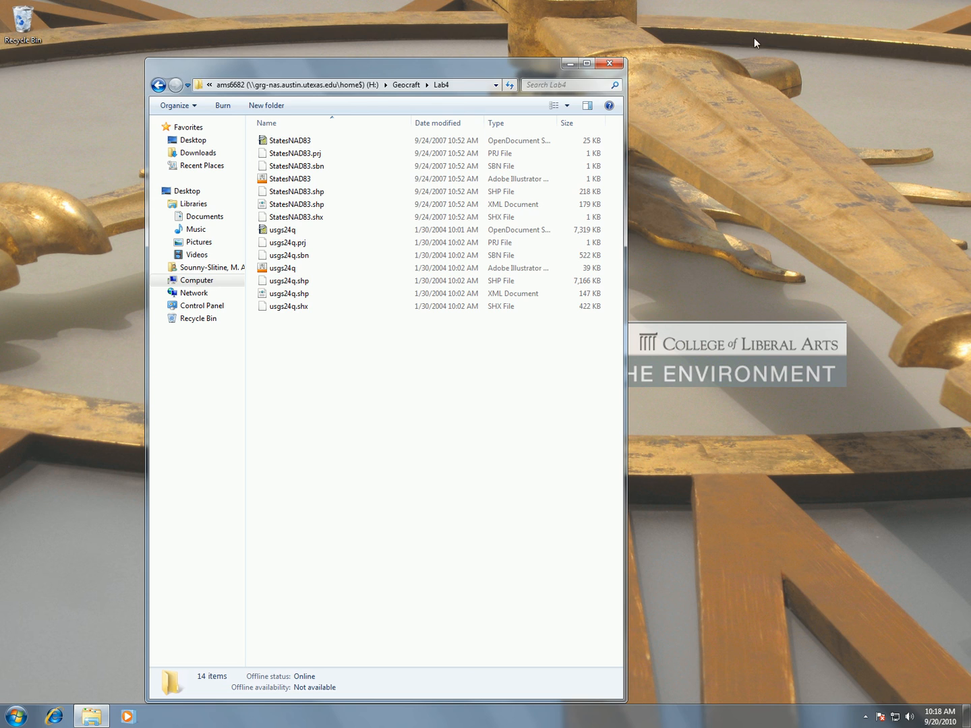